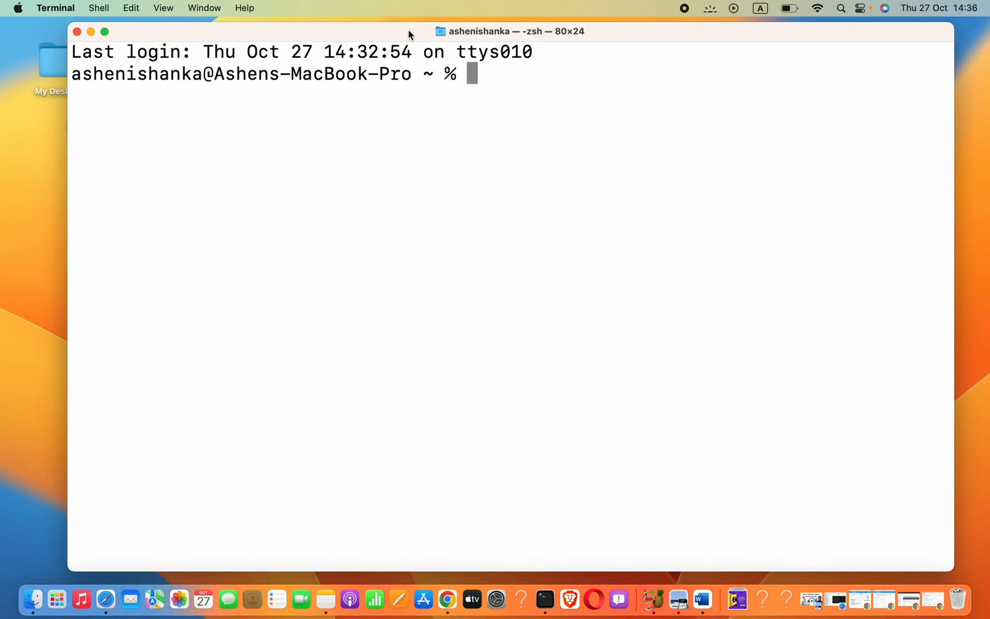
mouse_move(440, 5)
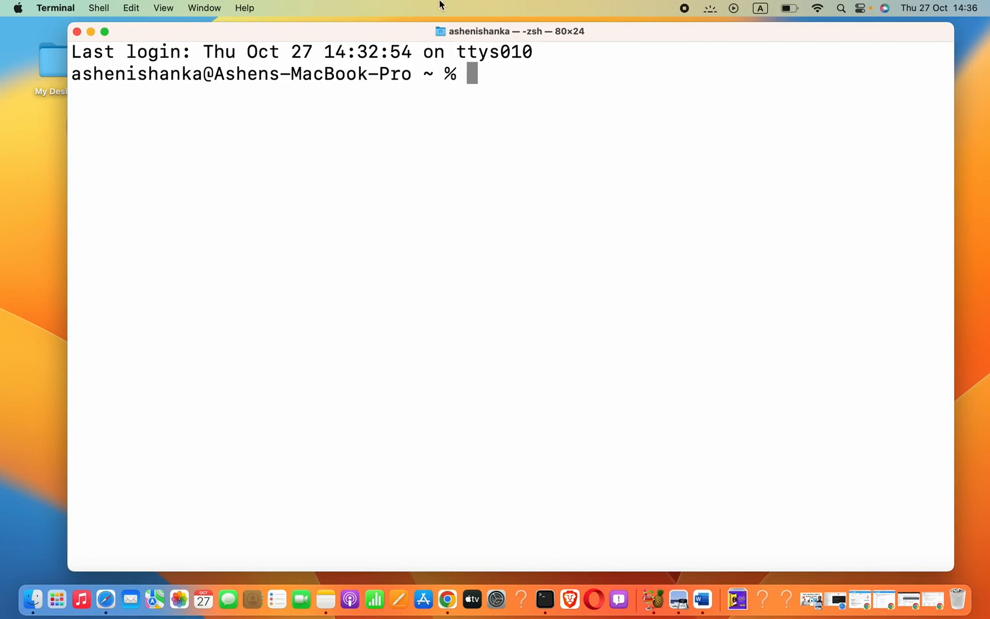
mouse_move(493, 193)
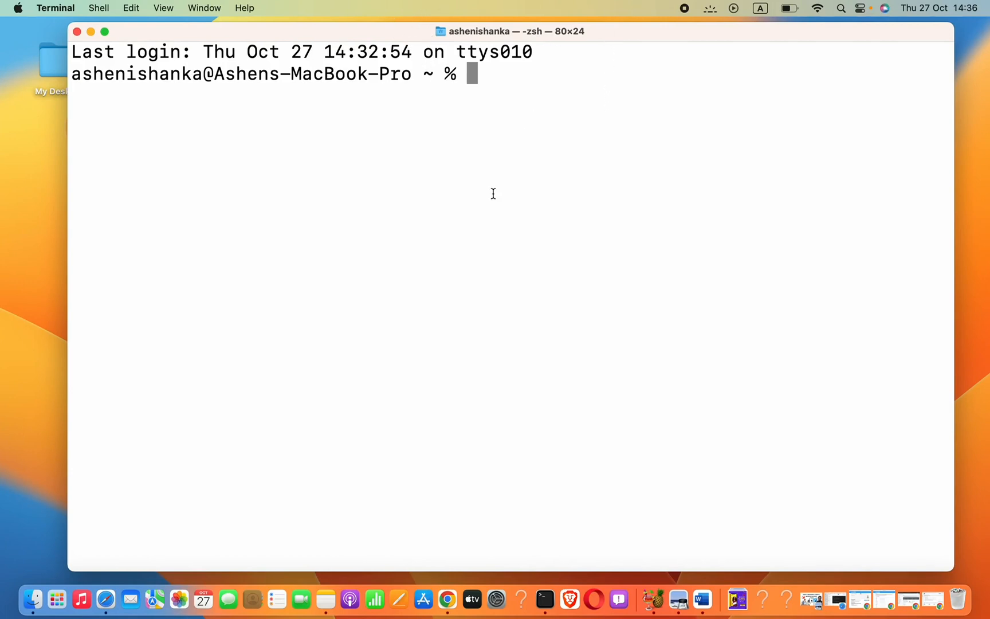
mouse_move(85, 54)
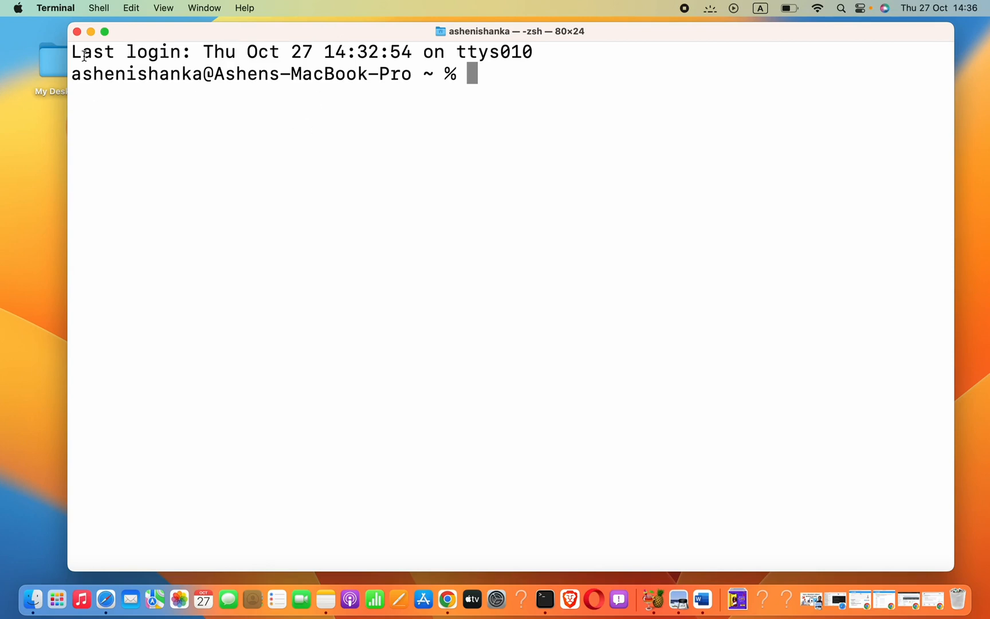
mouse_move(511, 93)
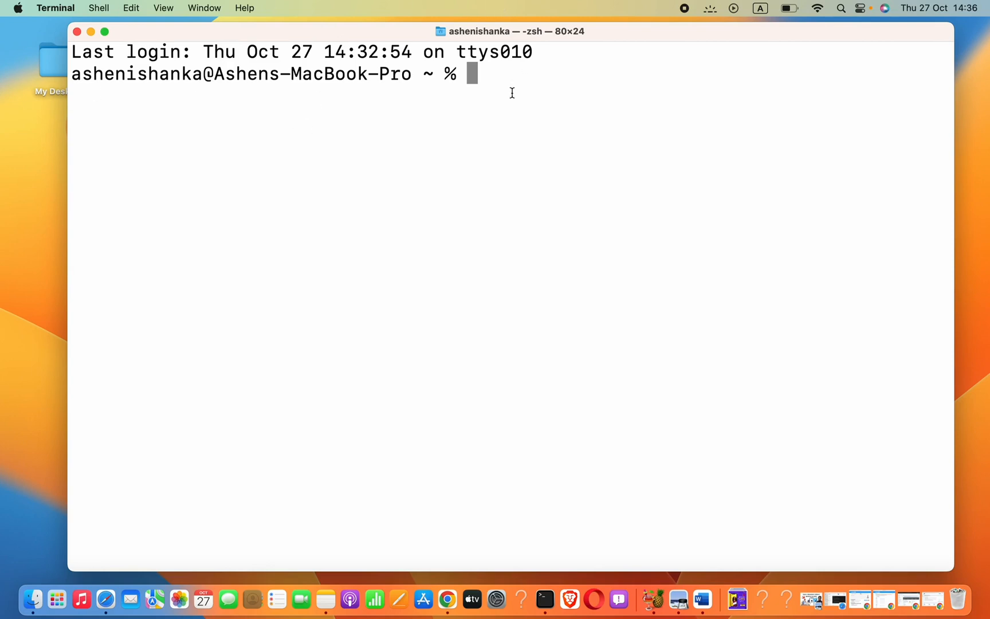
Change directory into Desktop/My Desktop/coffeeprogrammer and begin a vim command
text(cd Desktop/)
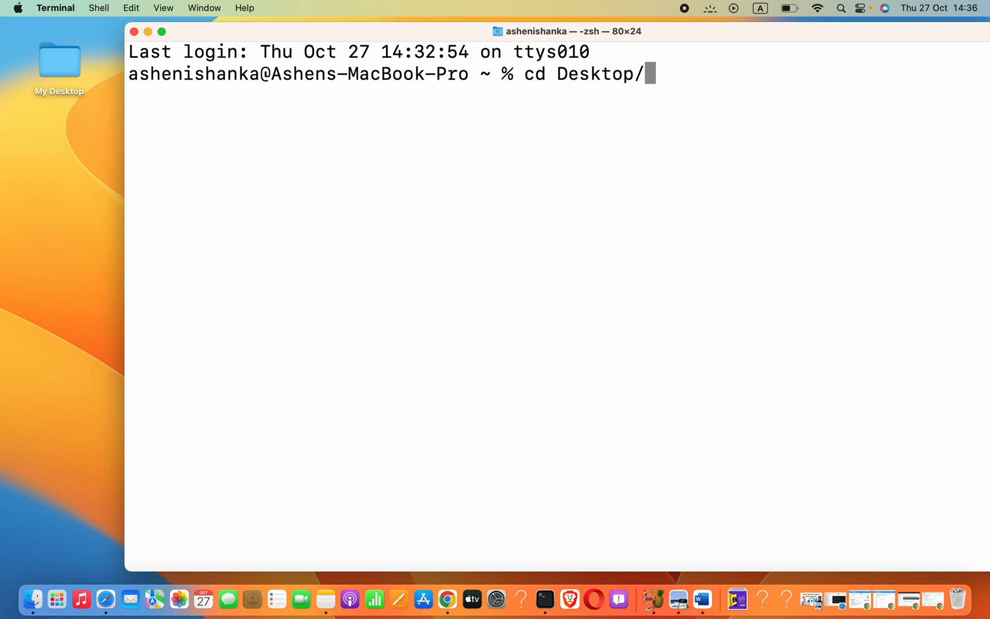
text(My)
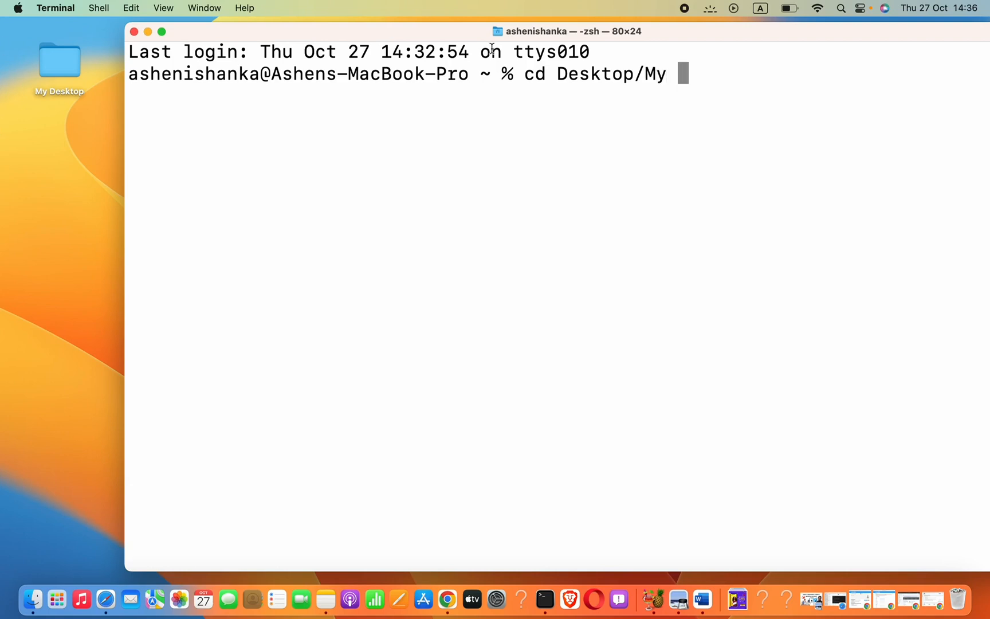
text(\)
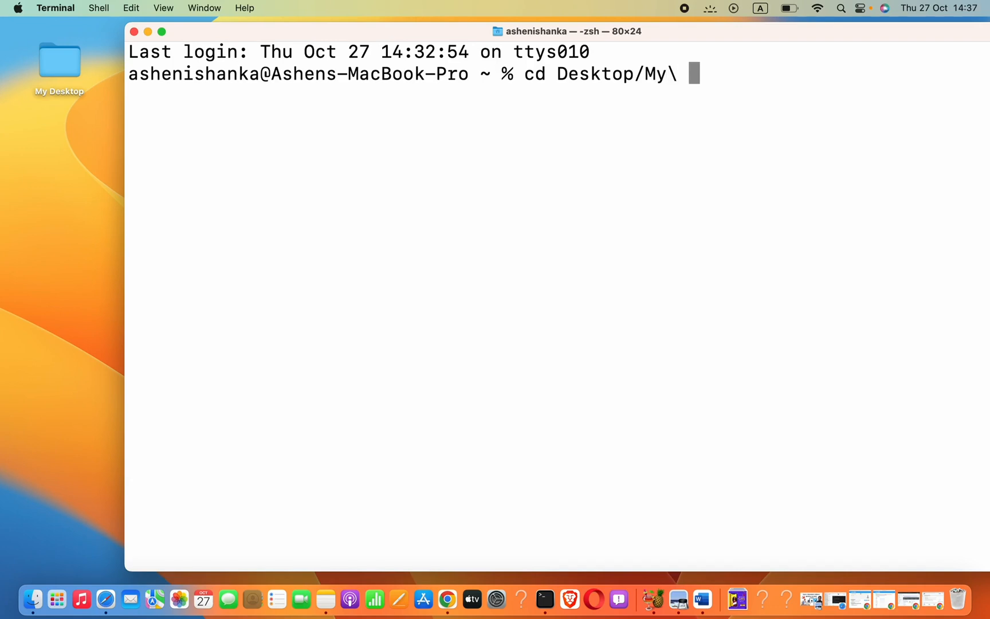
text(Desktop)
text(cd co)
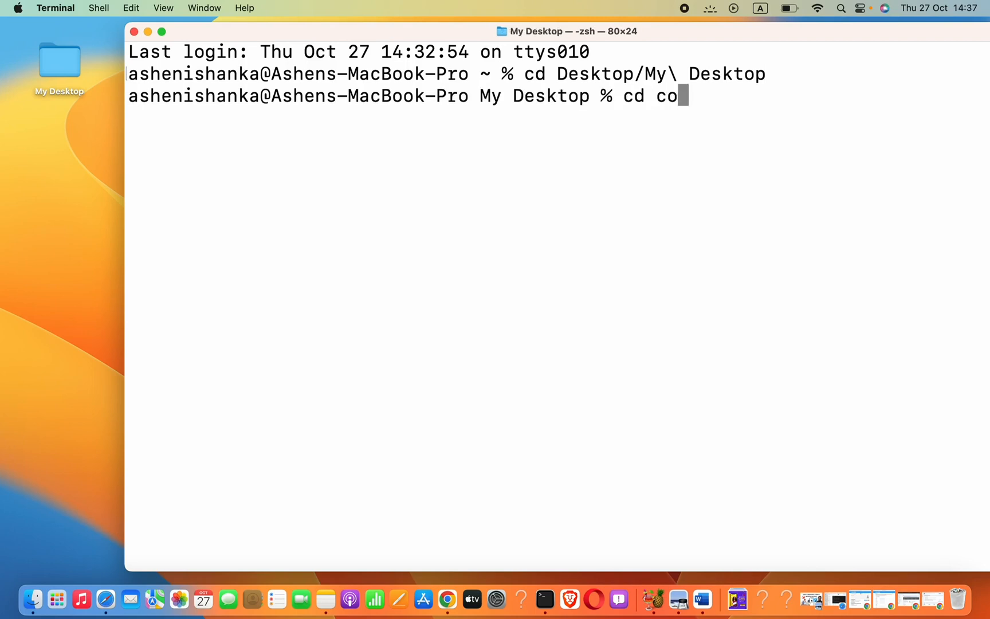
text(ffeeprogram)
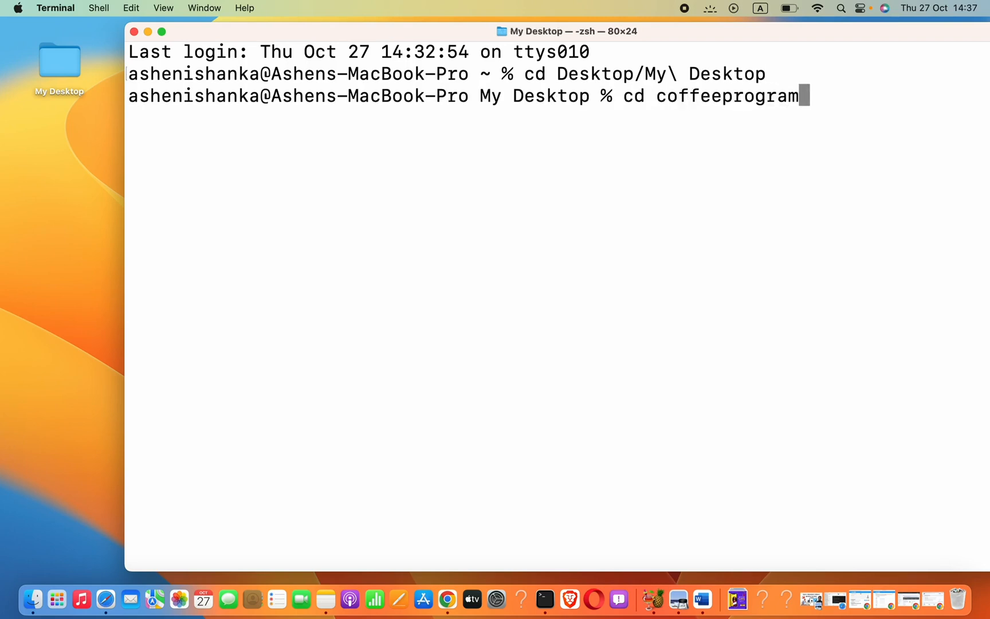
text(mer)
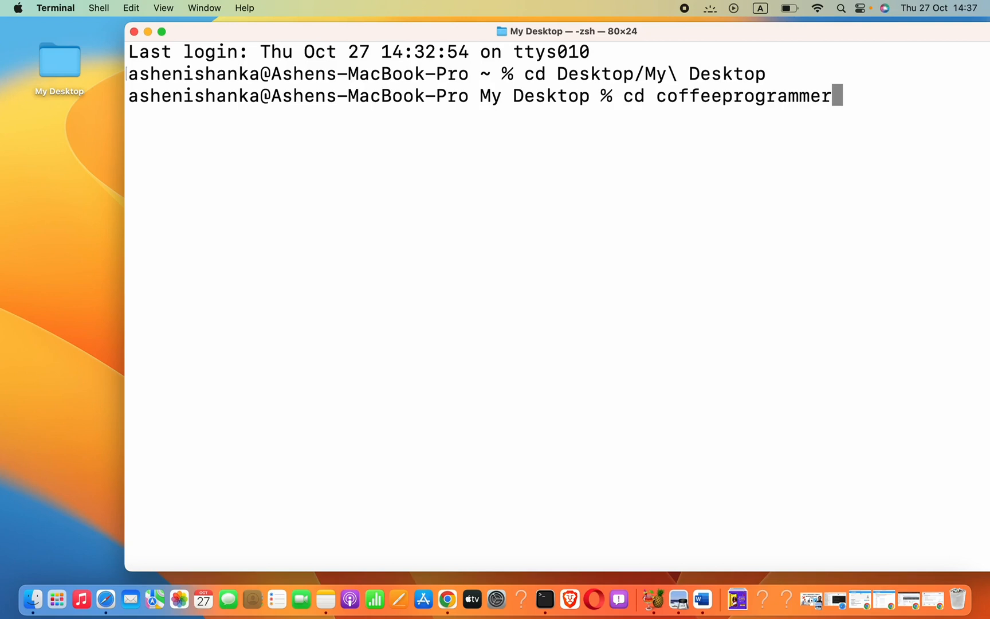
key(Return)
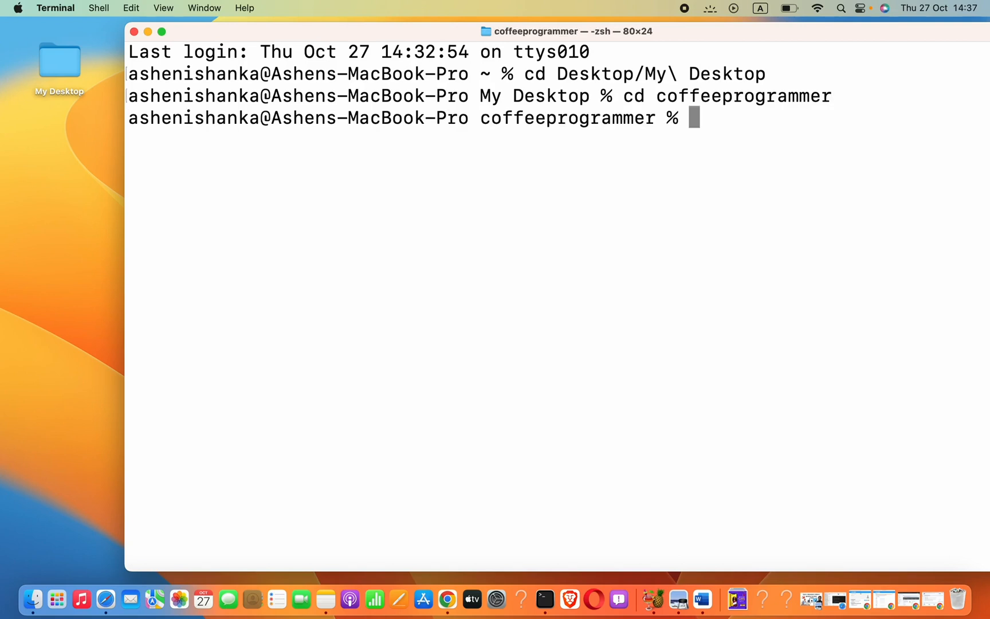
text(vim)
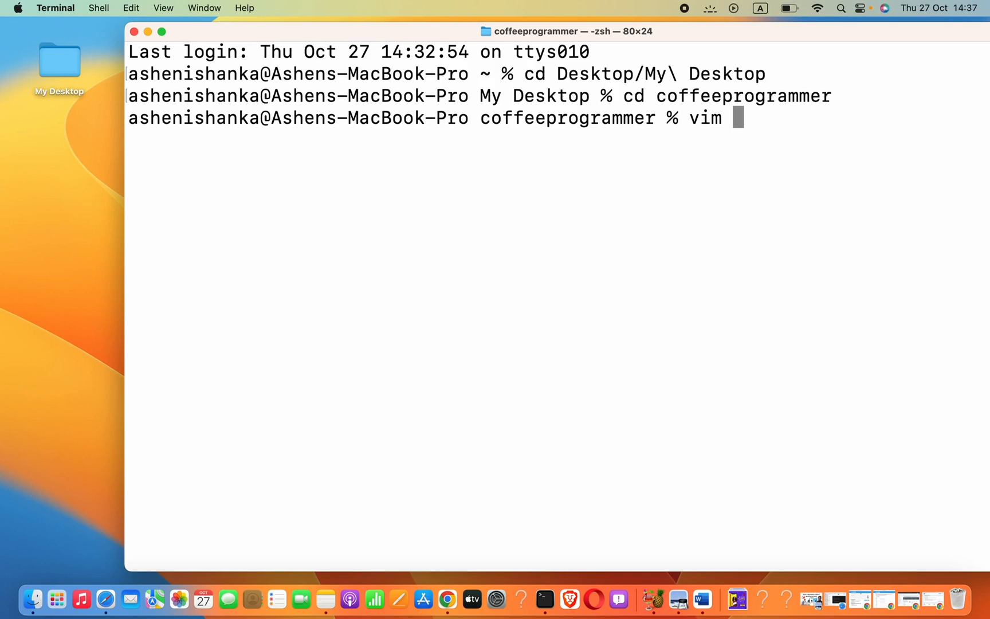
Open a new empty firstscript.sh in vim
text(firstscript)
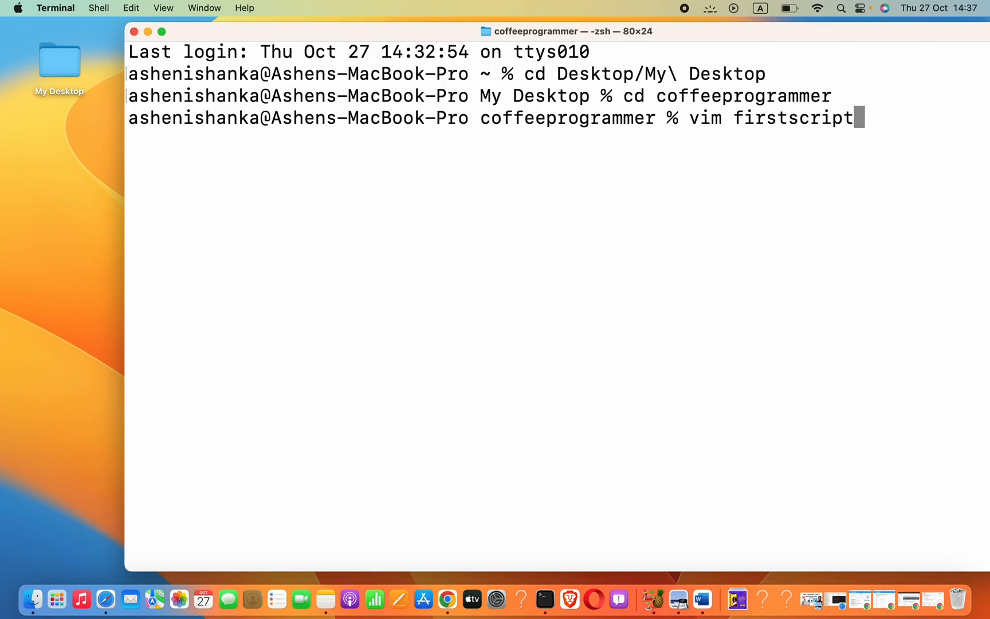
text(.)
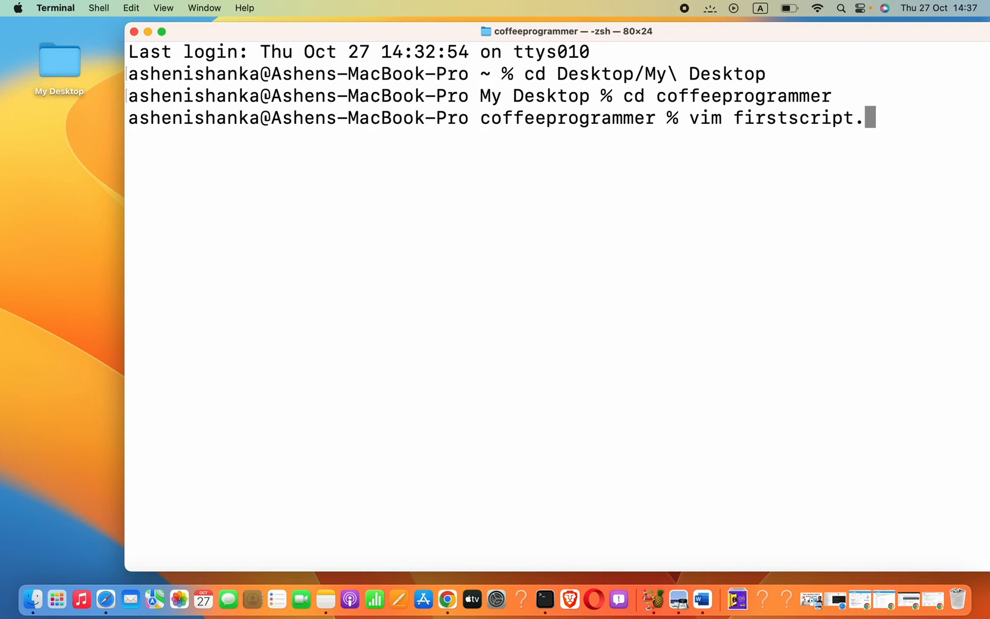
text(sh)
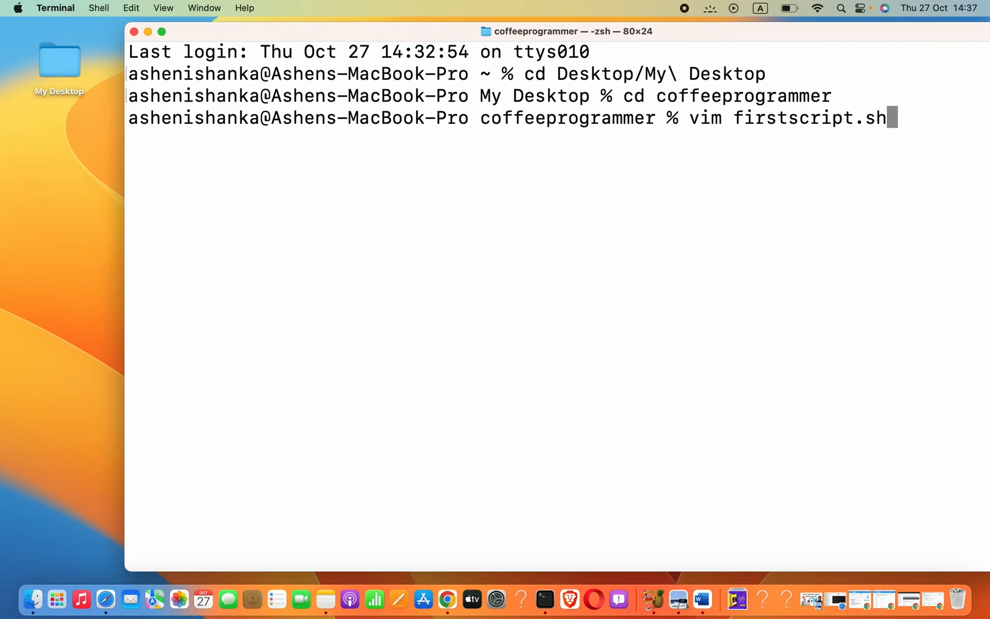
key(Return)
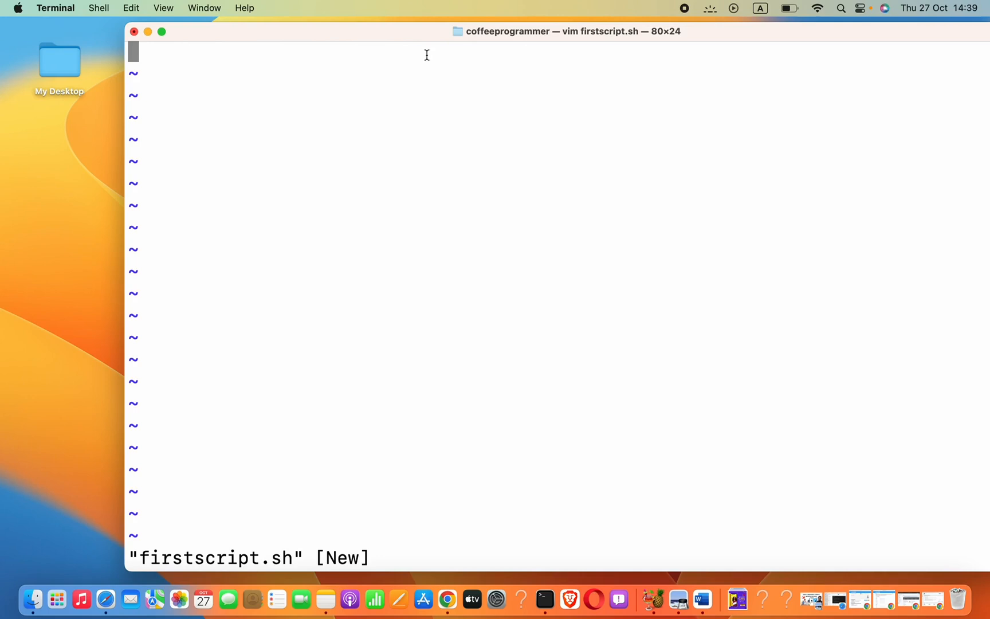
mouse_move(335, 208)
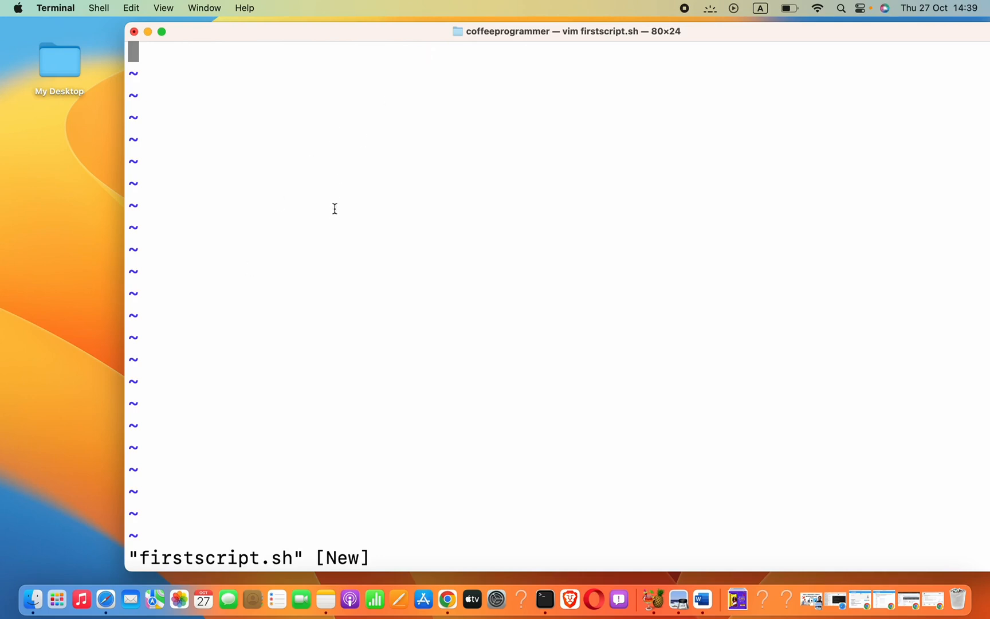
Insert the #!/bin/bash shebang as the first line and start a second line
key(i)
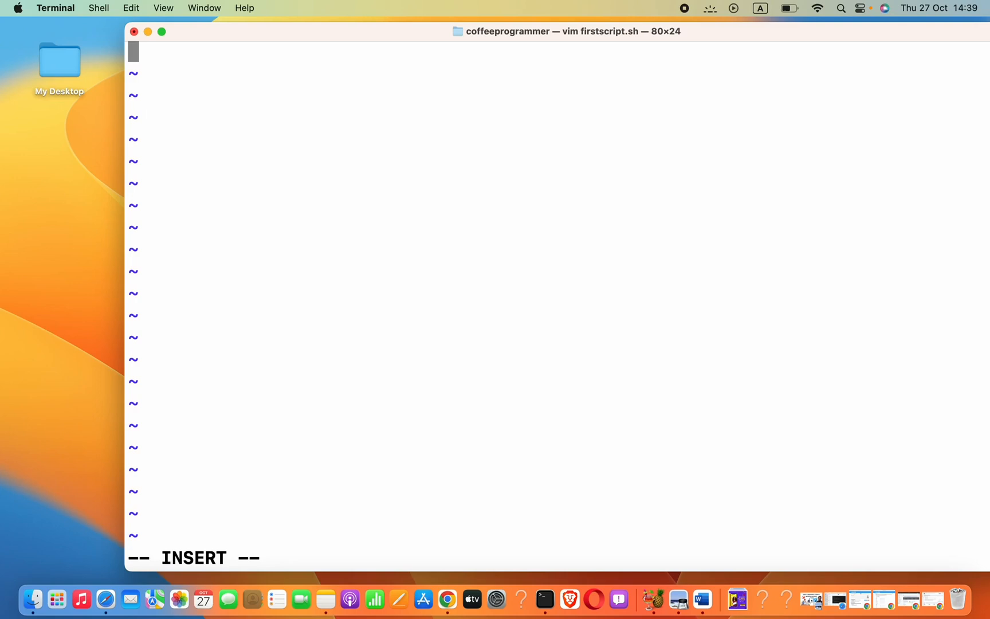
text(#)
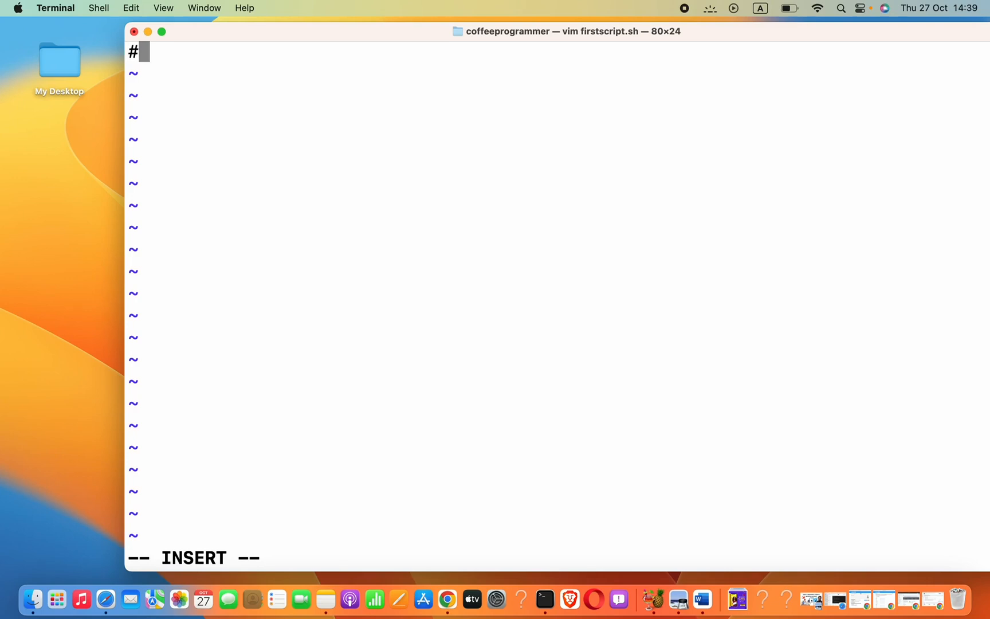
text(!/bi)
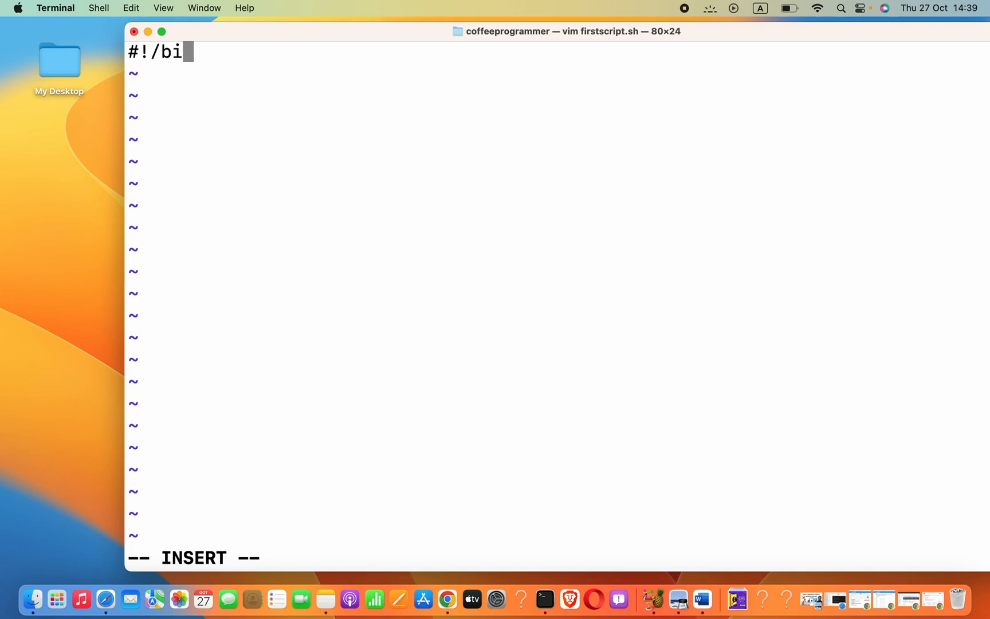
text(n/b)
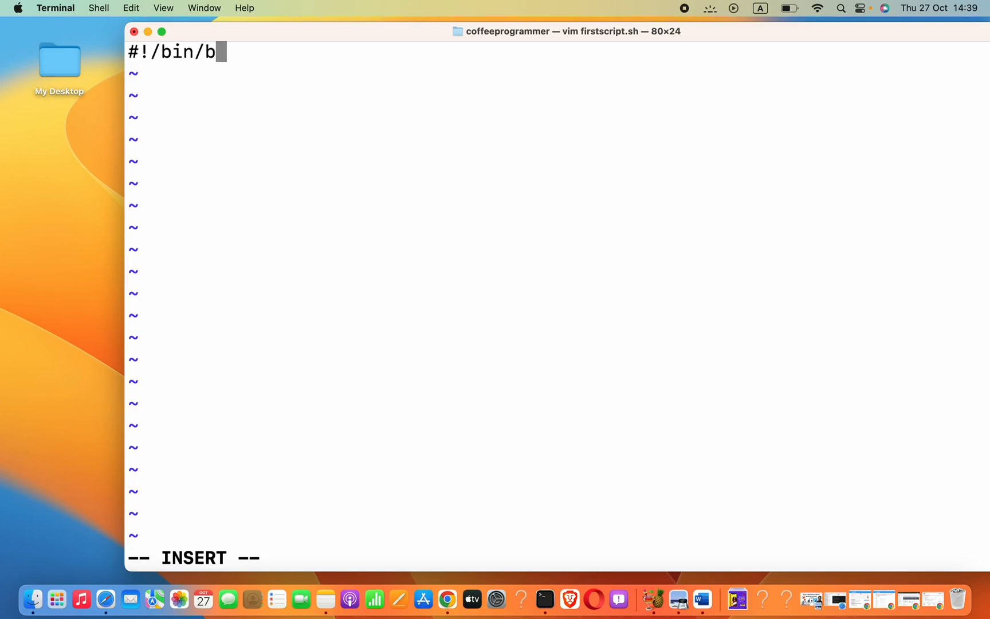
text(ash)
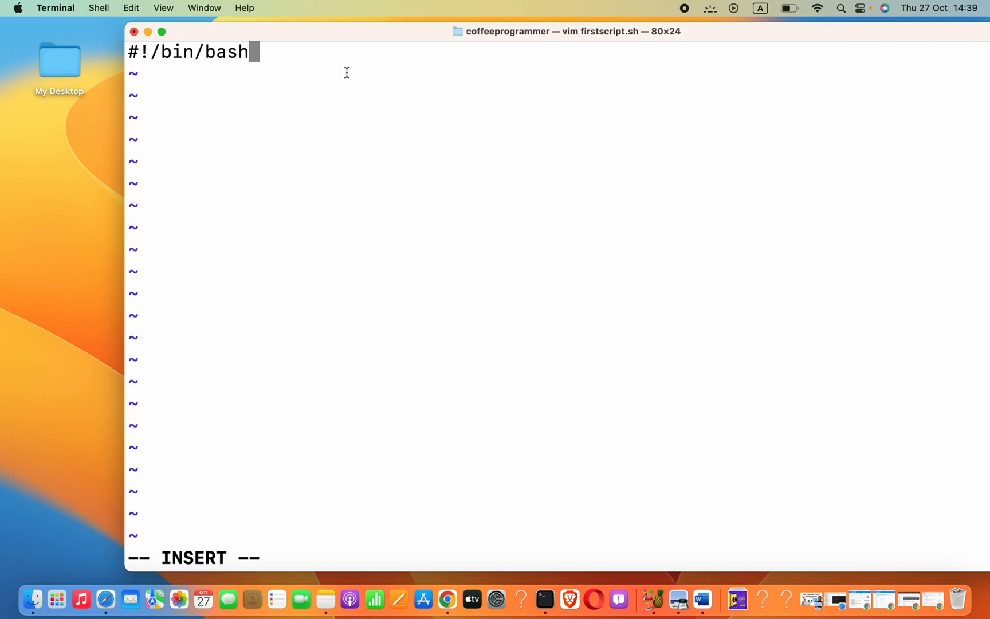
mouse_move(298, 100)
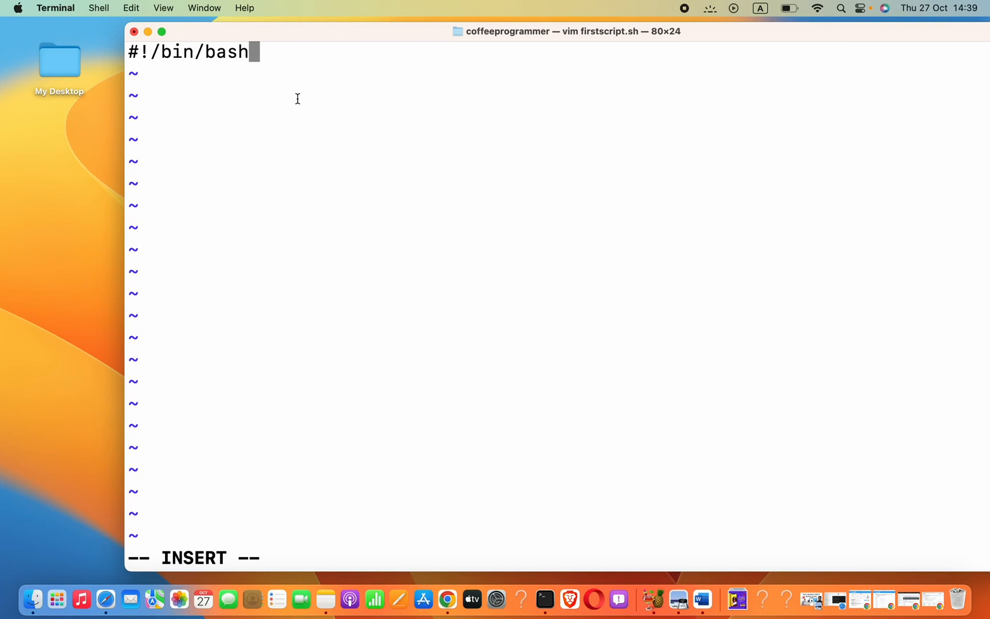
mouse_move(319, 139)
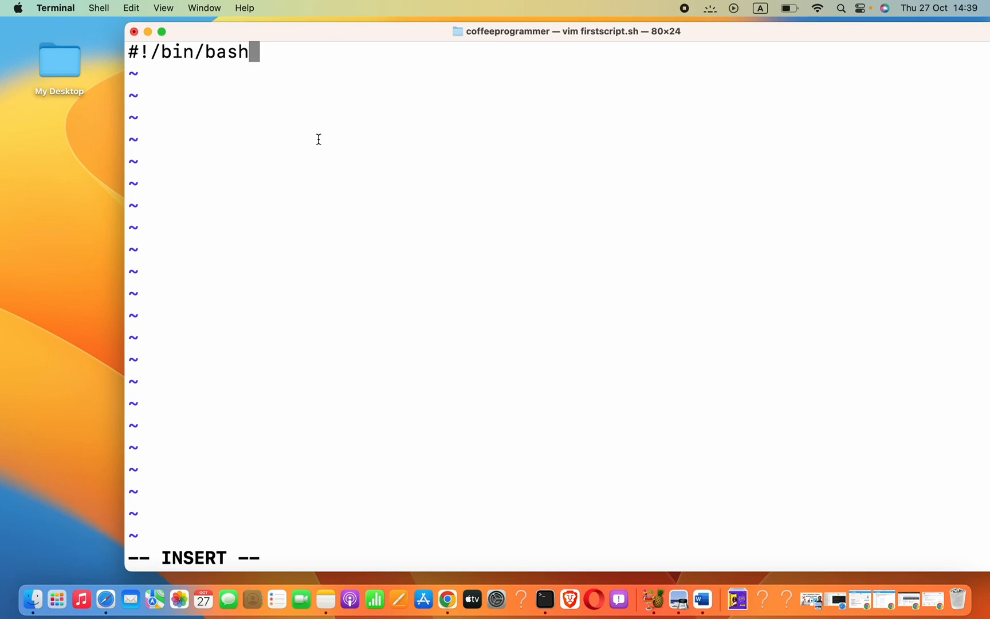
key(Return)
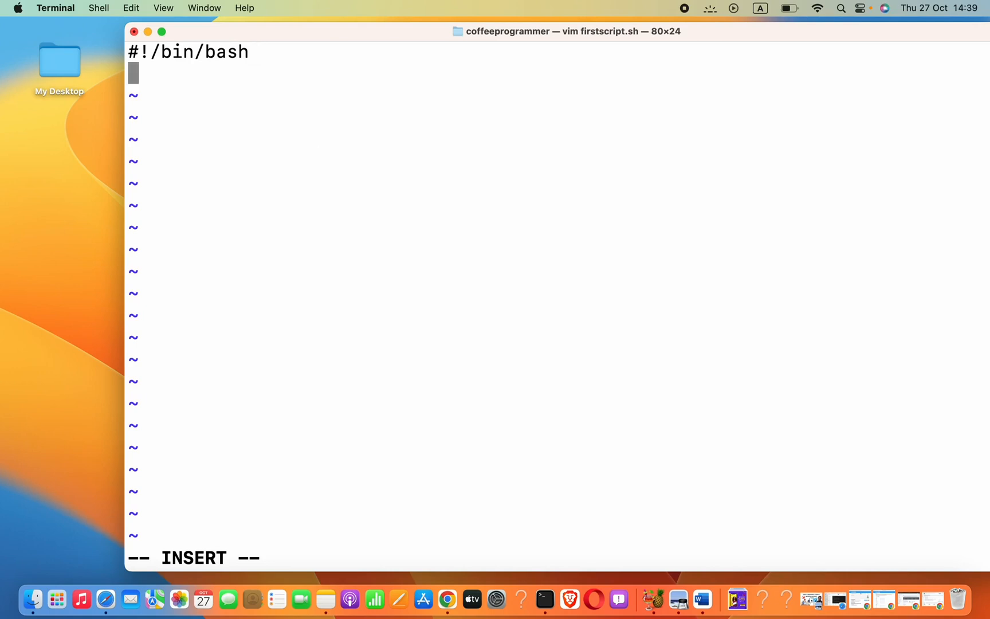
Write the line echo "Hello World!" beneath the shebang
text(ec)
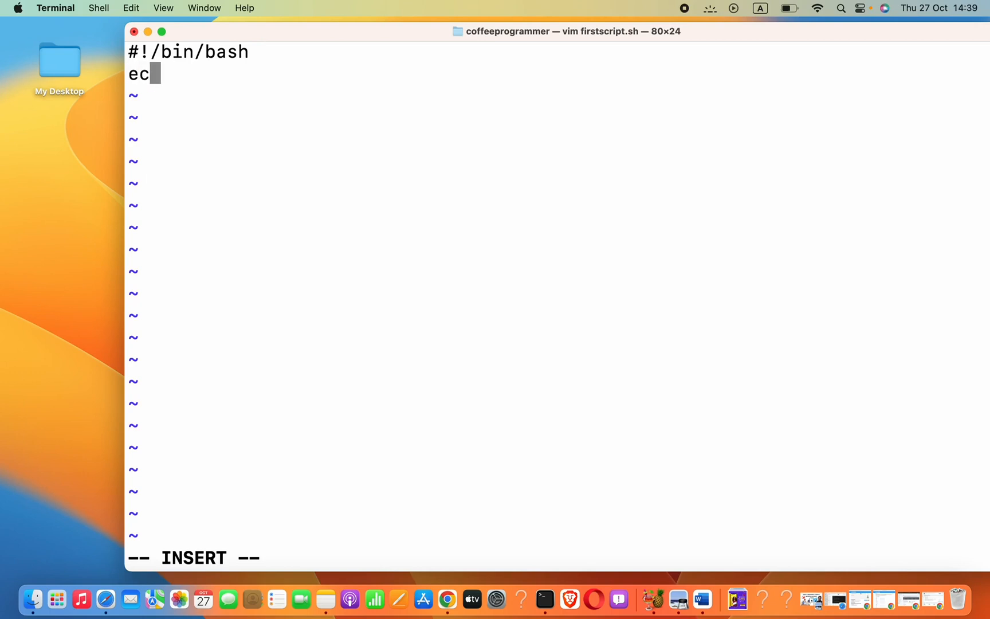
text(ho ")
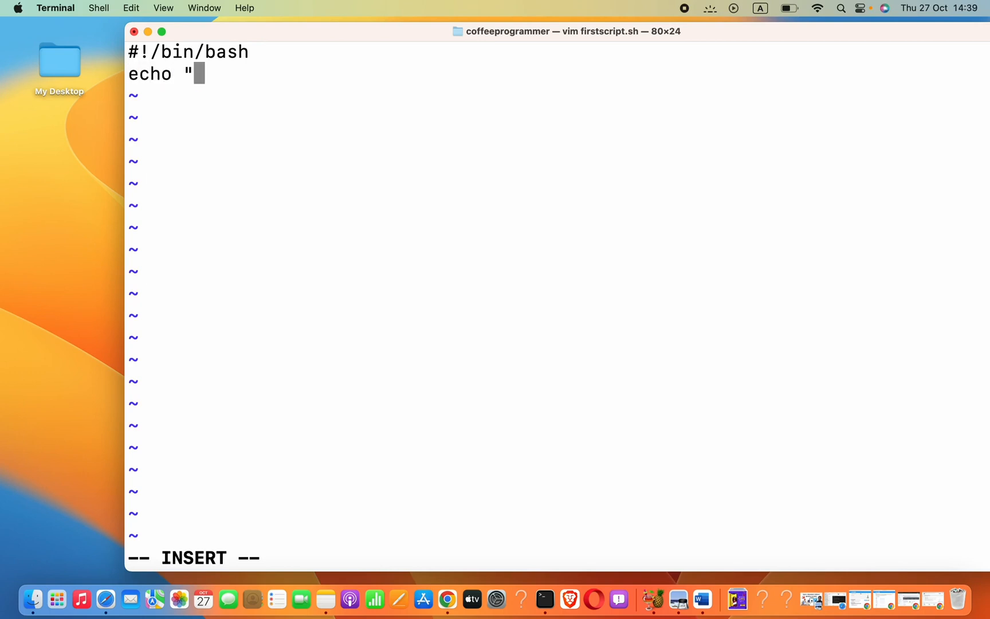
text(H)
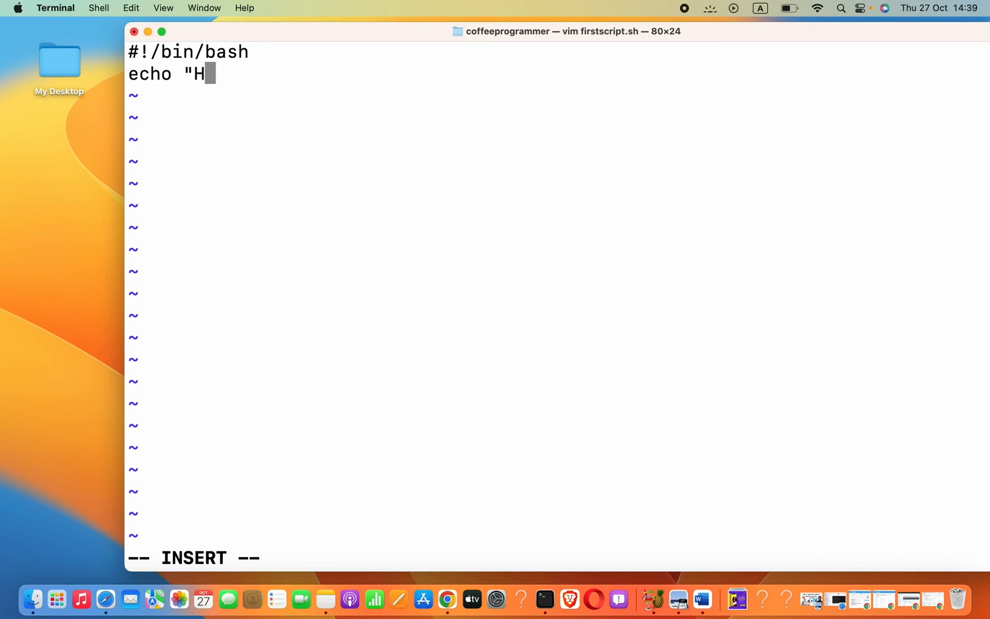
text(ello)
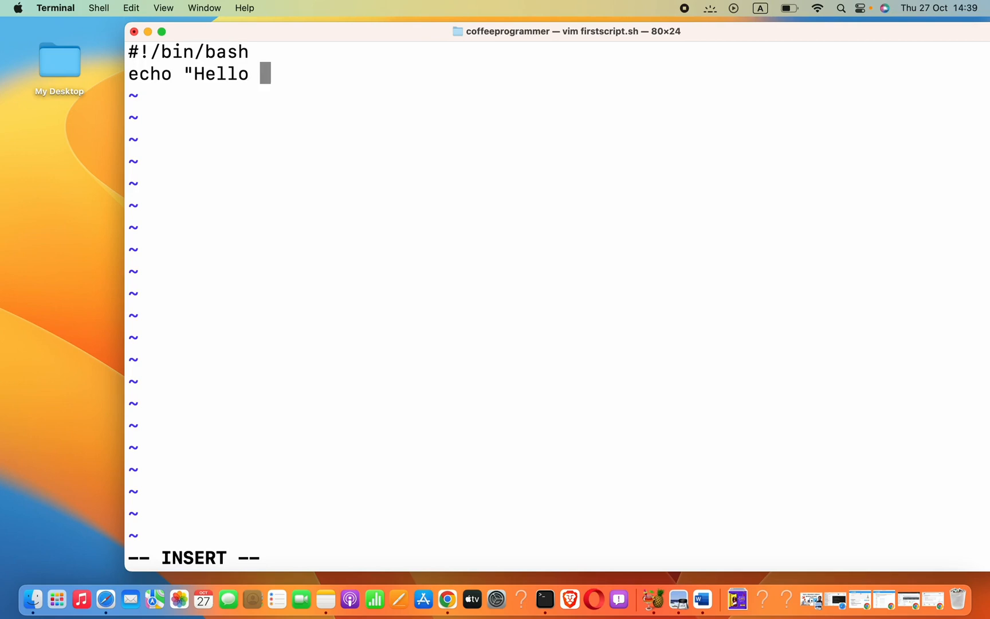
text(World!)
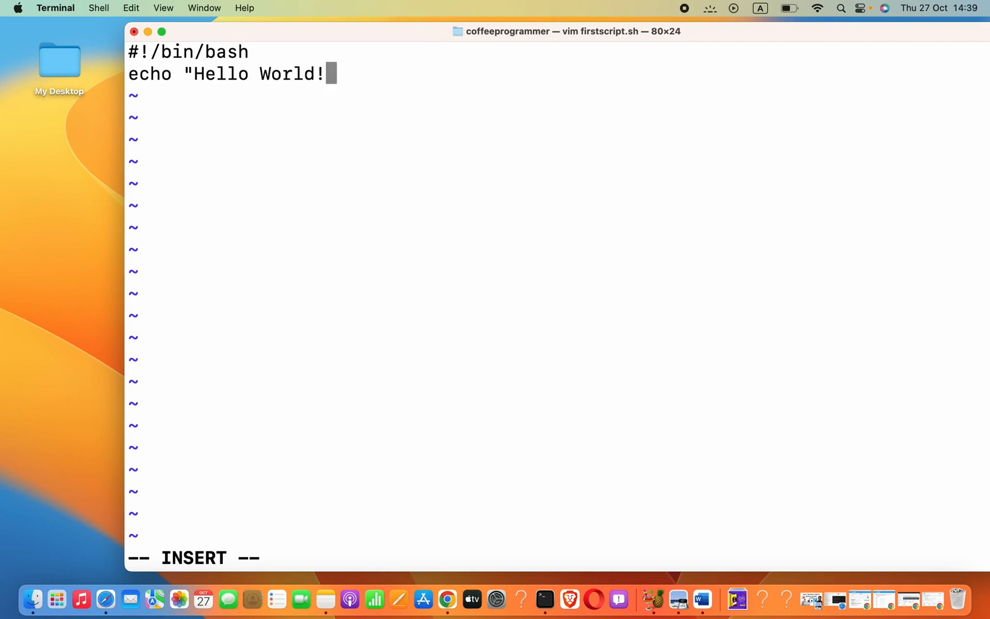
text(")
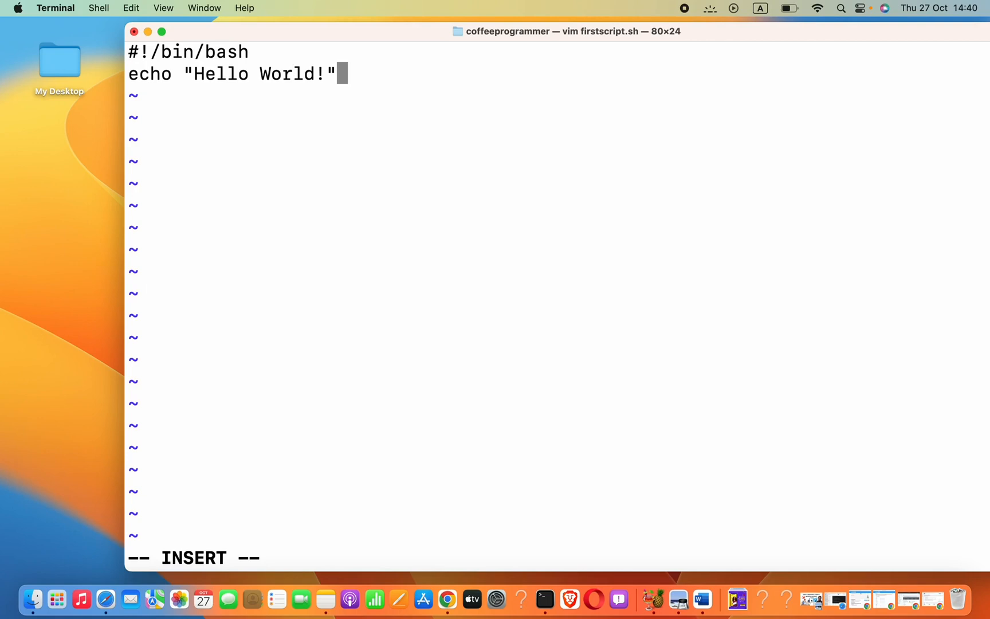
mouse_move(219, 355)
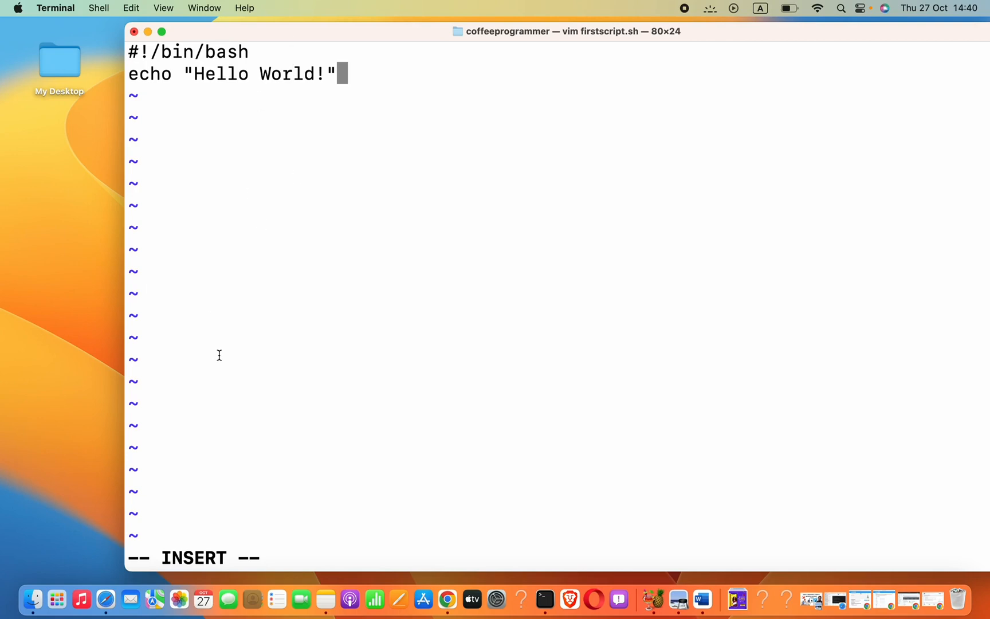
Save firstscript.sh with :wq and return to the shell prompt
key(Escape)
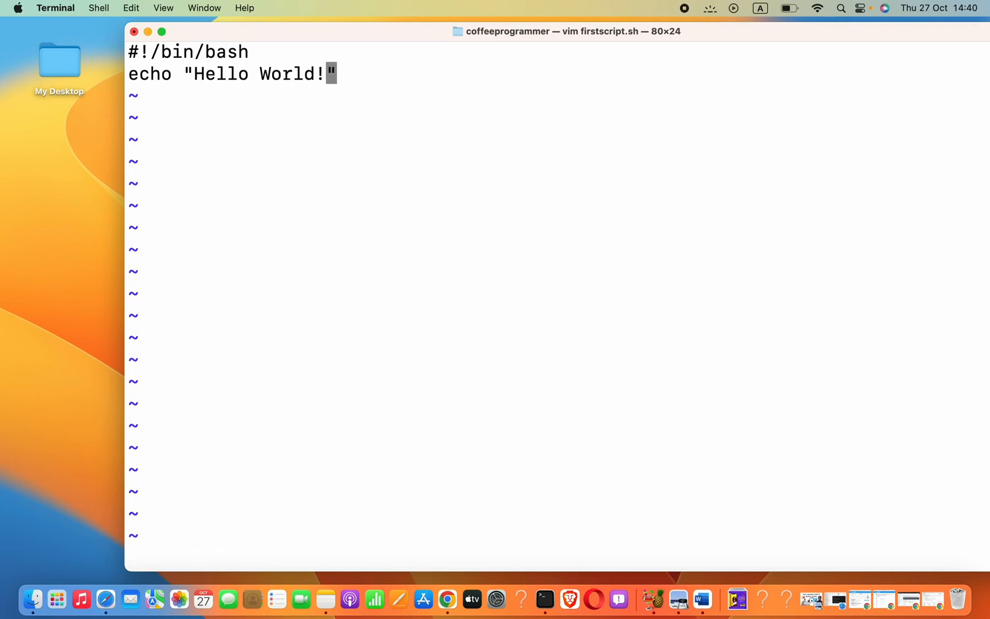
mouse_move(270, 392)
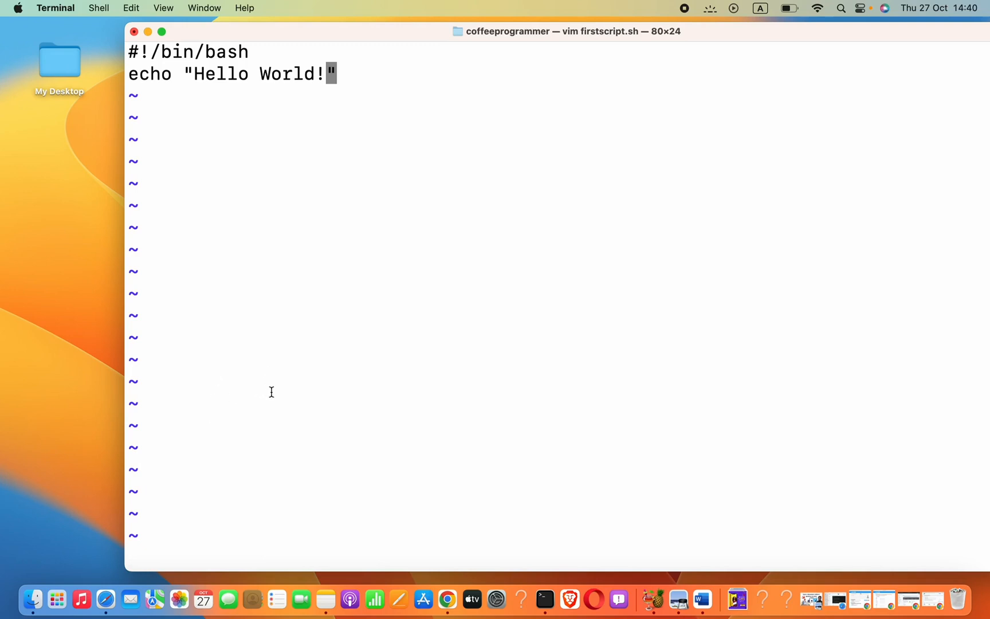
mouse_move(381, 300)
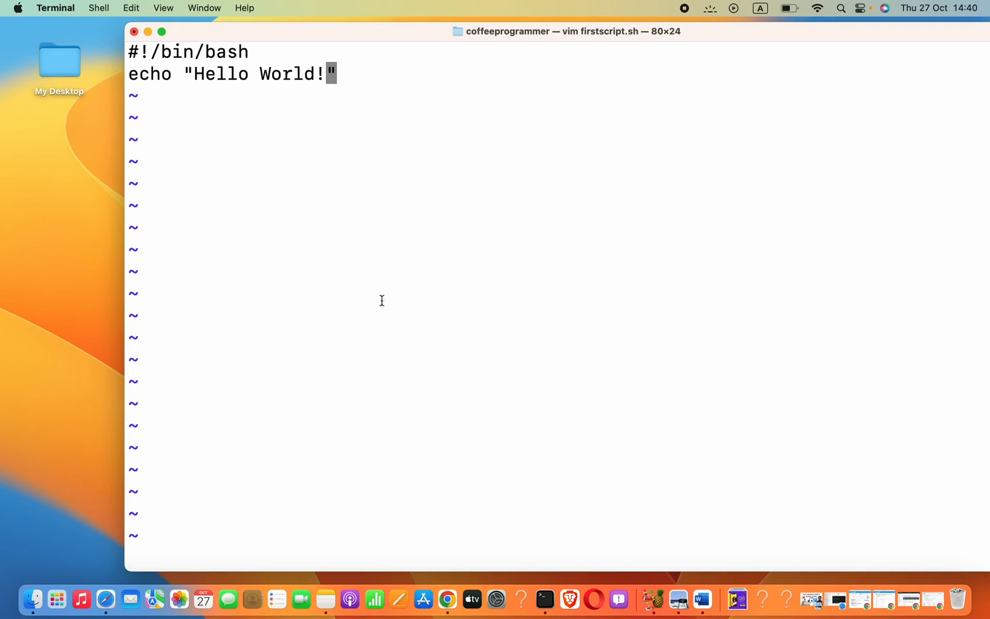
mouse_move(265, 513)
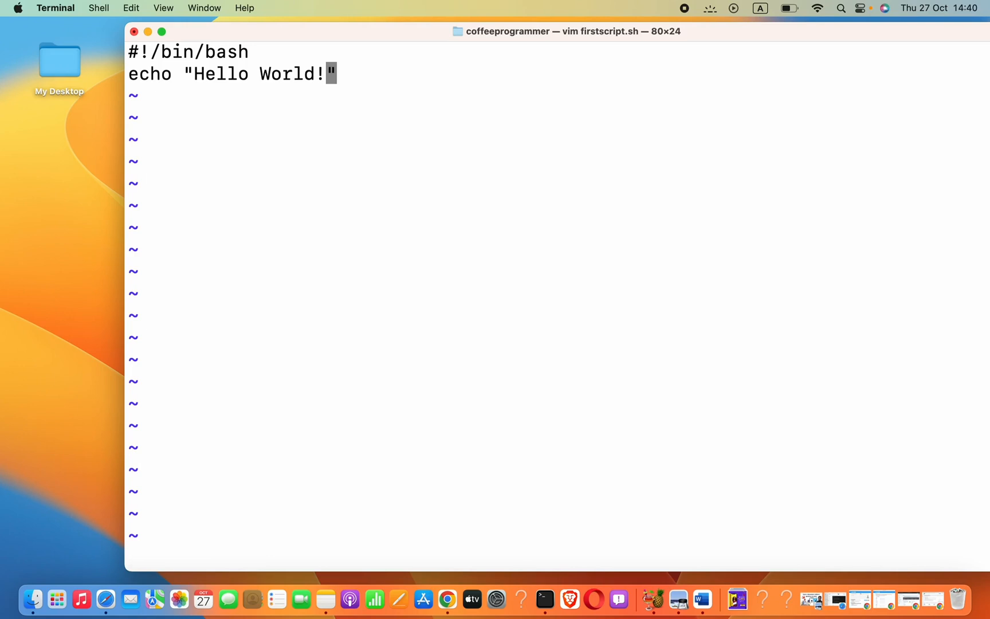
text(:wq)
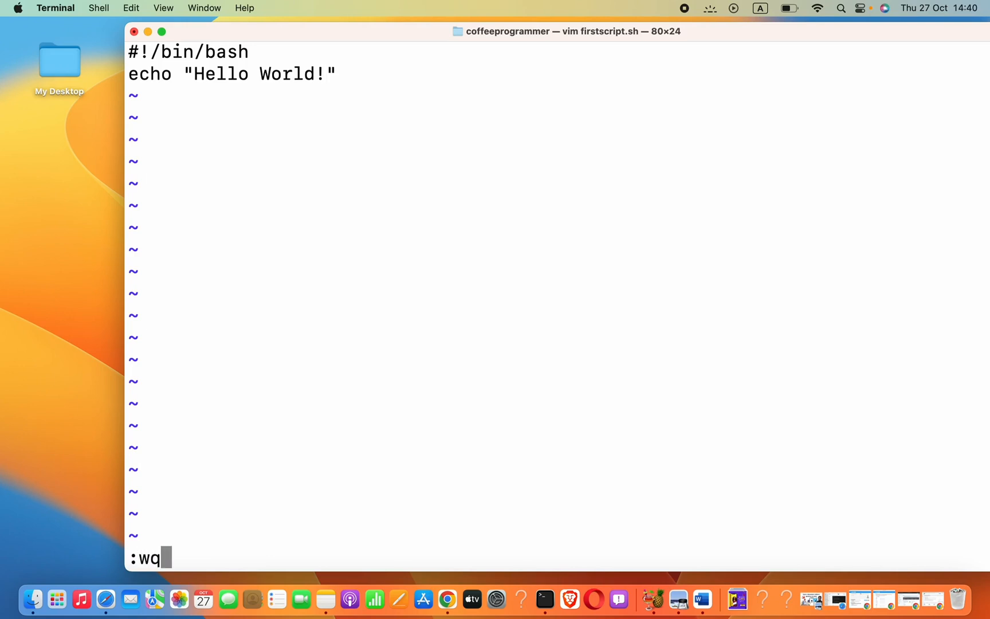
key(Return)
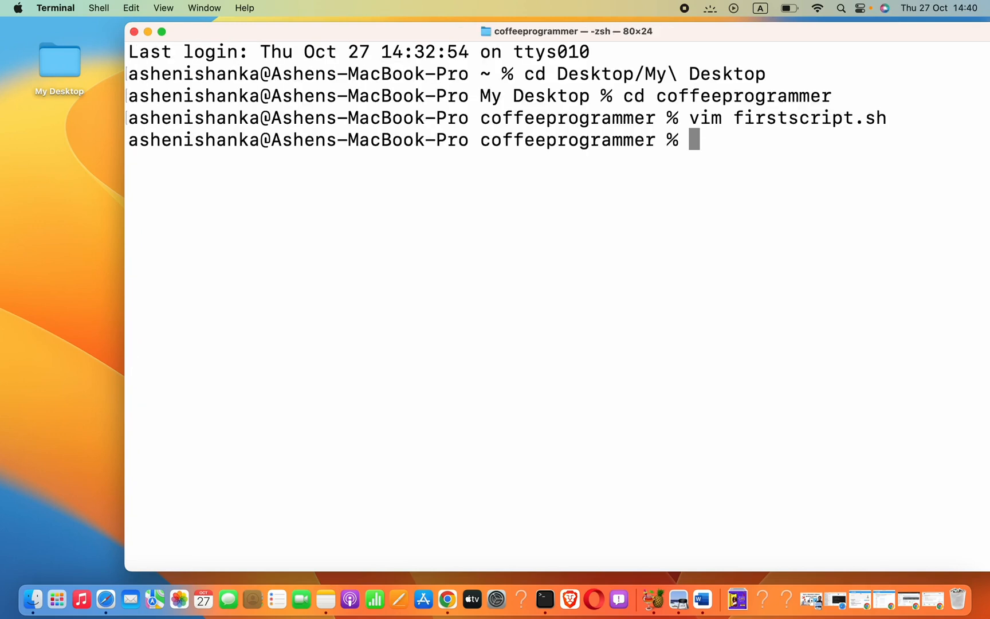
Run ls -la and highlight firstscript.sh's read/write-only permission string, then begin chmod
text(ls)
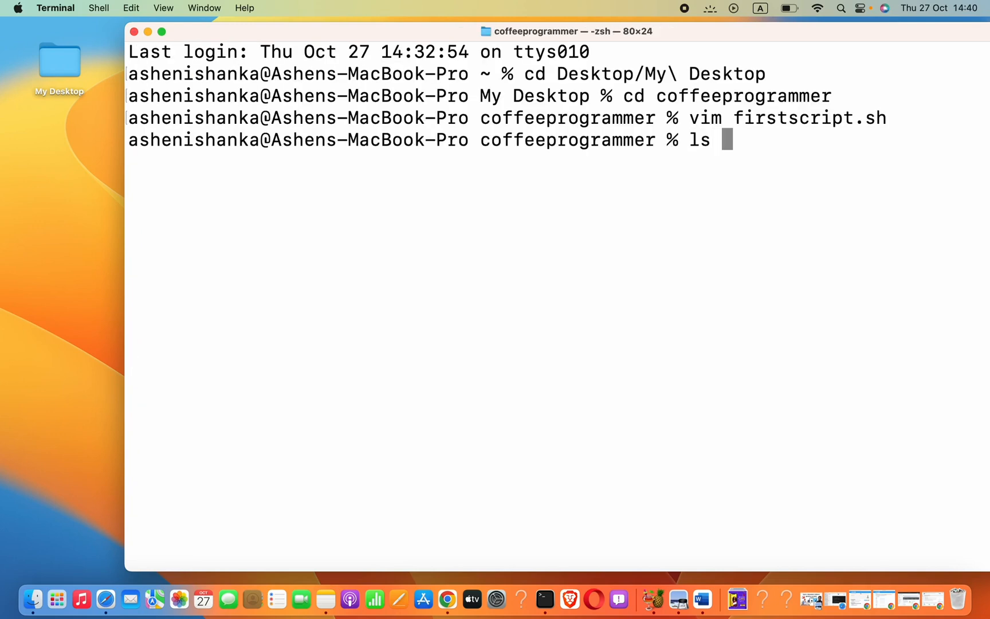
text(-la)
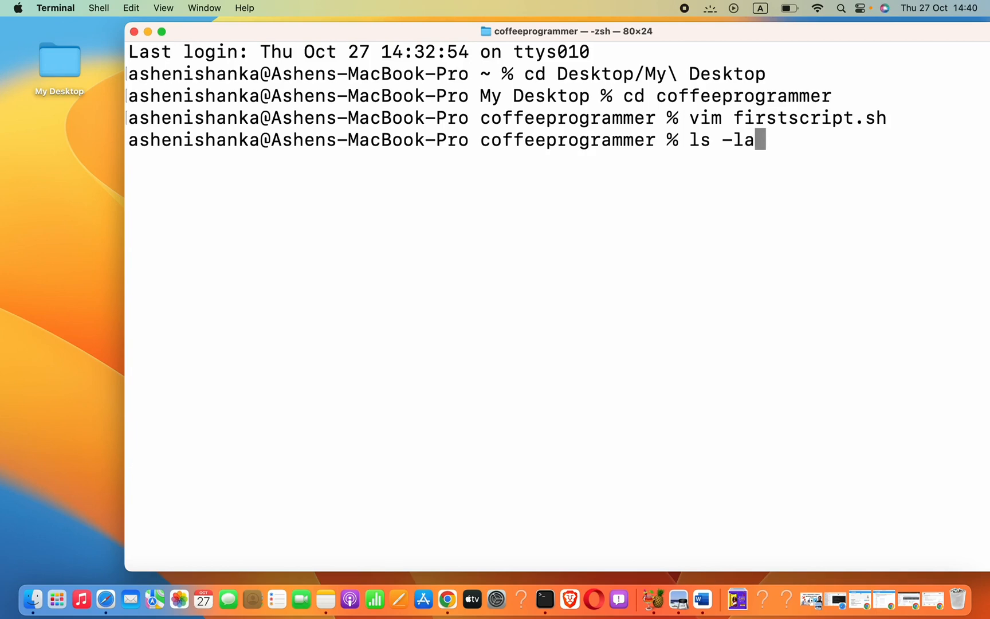
key(Return)
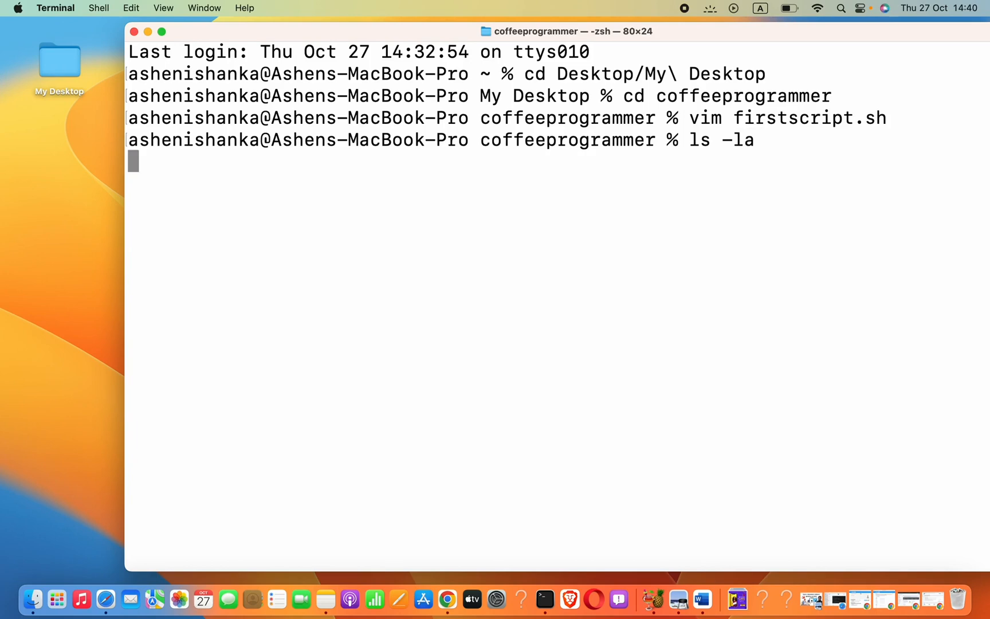
key(Return)
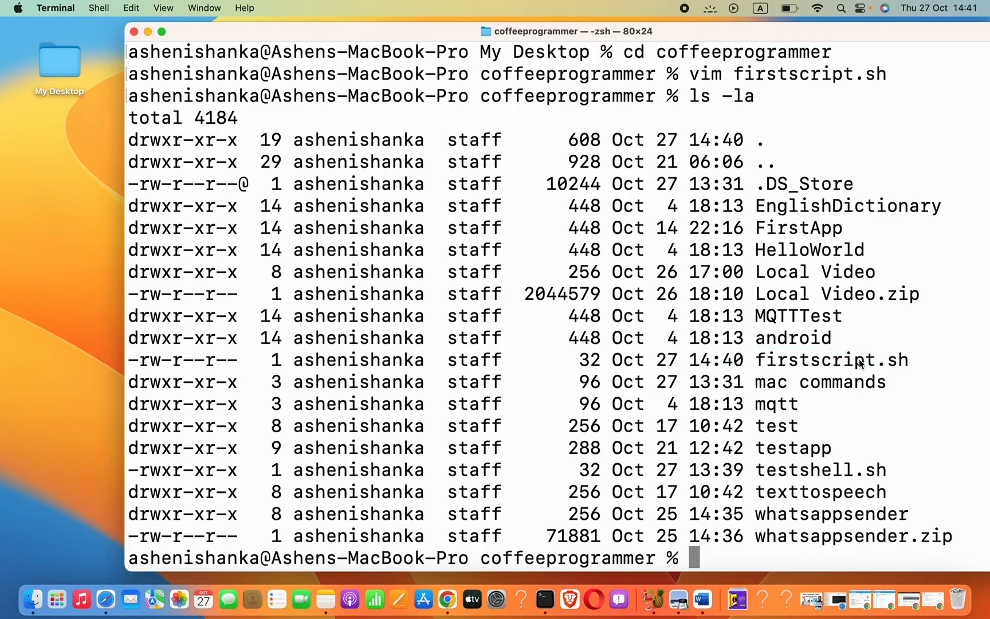
double_click(831, 360)
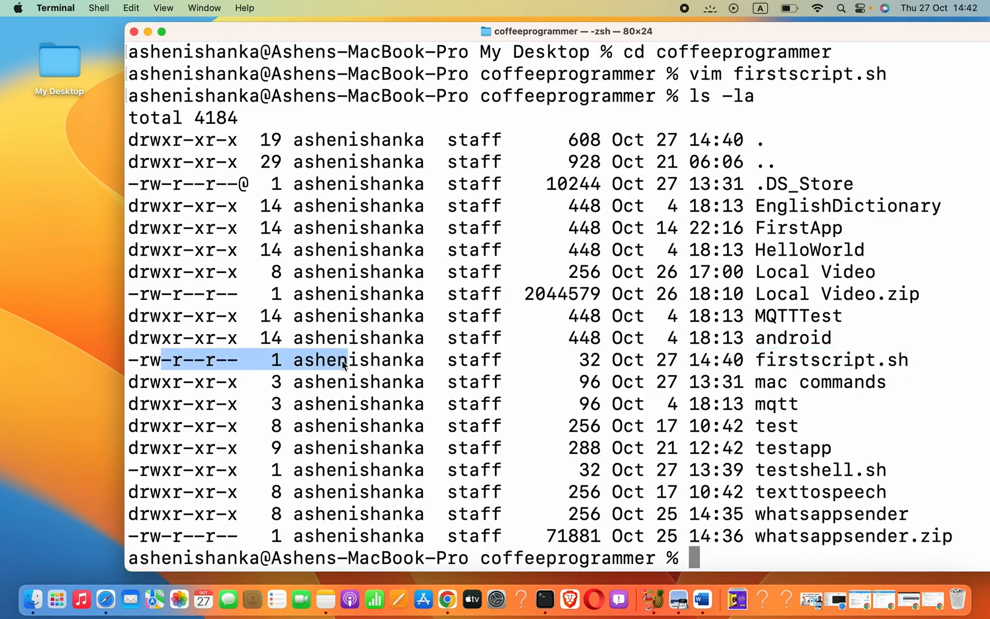
text(cha)
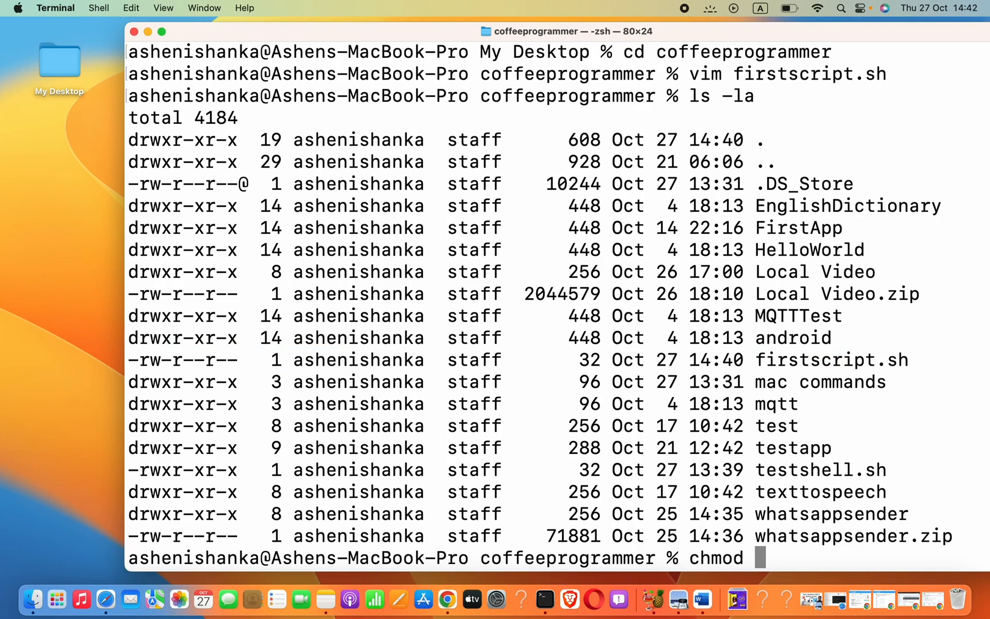
Apply chmod 755 to firstscript.sh so it becomes executable
text(755)
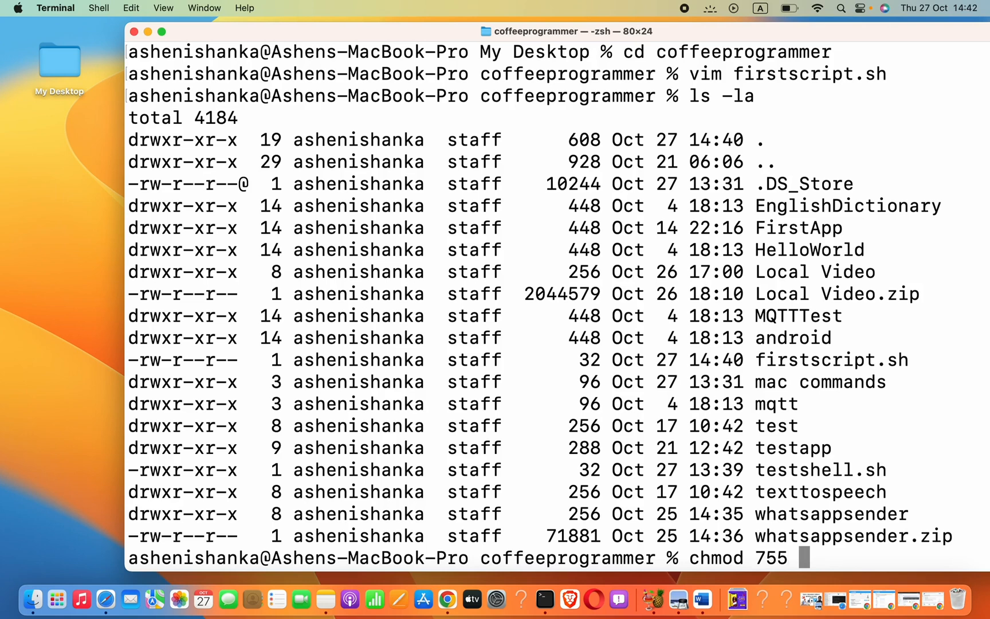
text(fi)
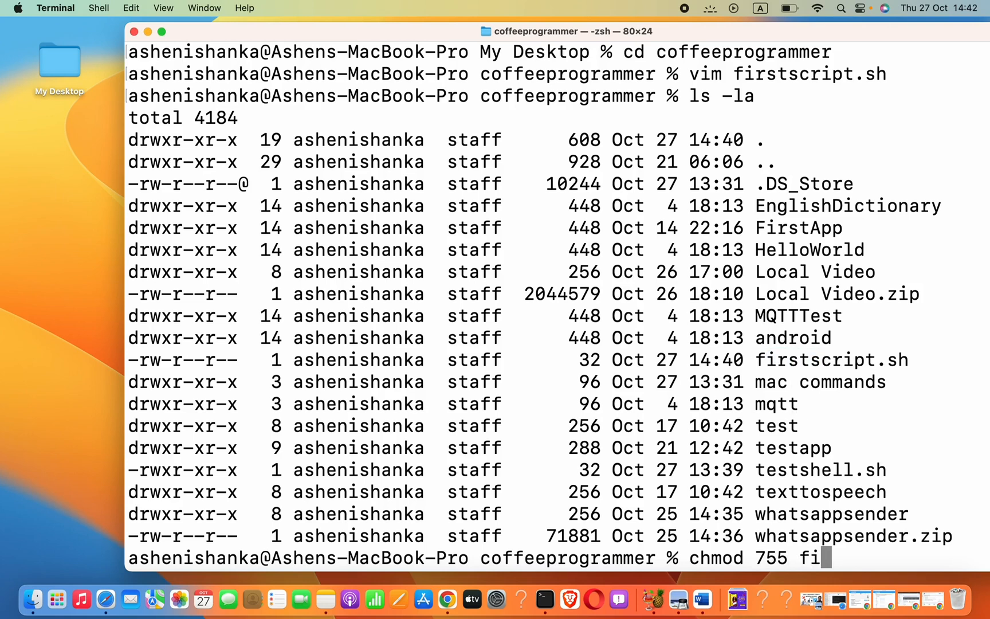
key(Return)
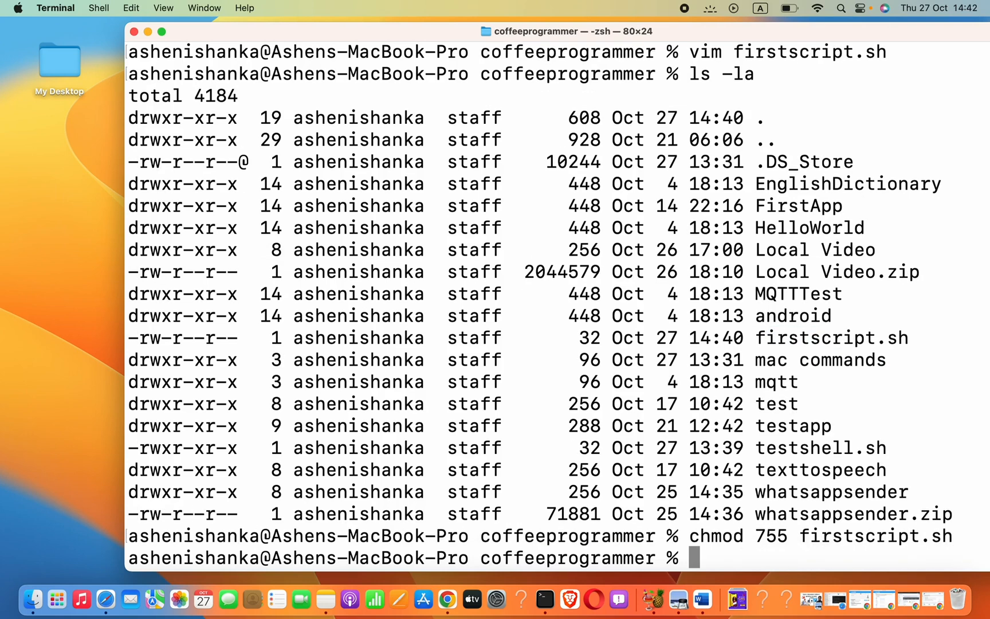
mouse_move(854, 430)
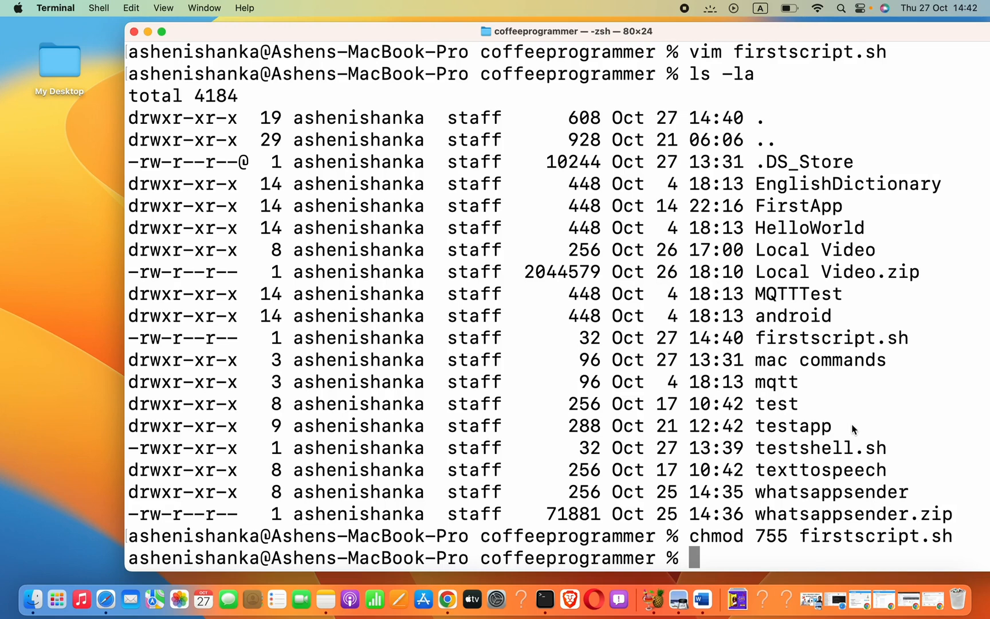
Execute ./firstscript.sh so it prints Hello World! after a bare-name attempt fails
text(firstscript.sh)
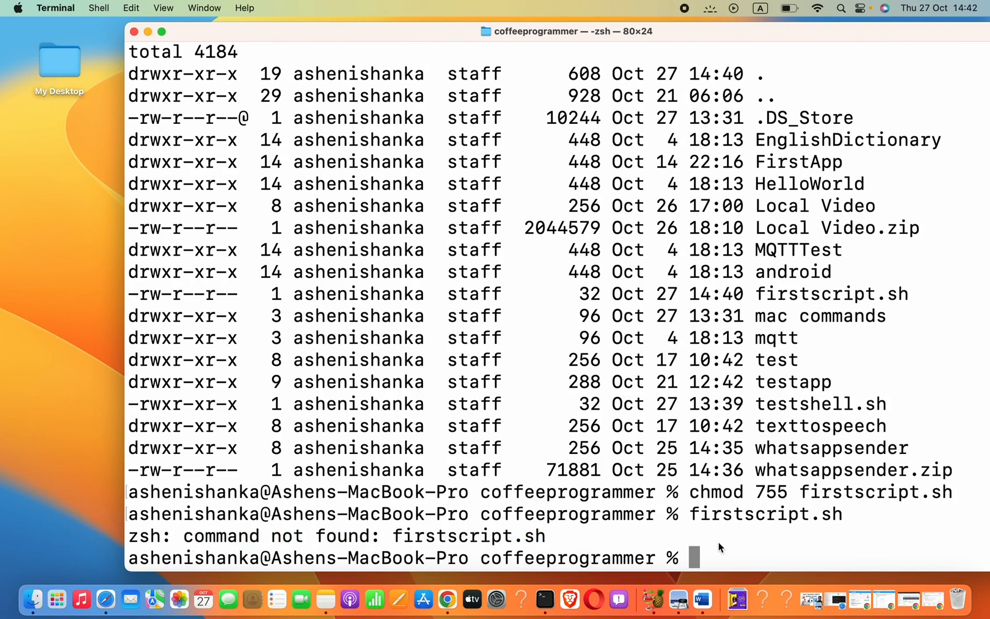
text(./)
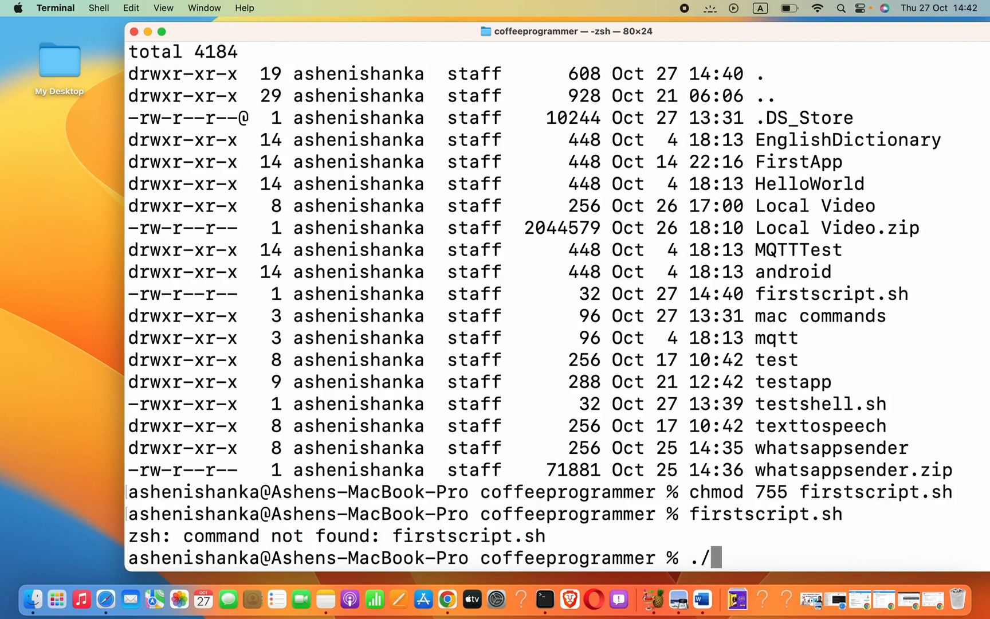
mouse_move(719, 578)
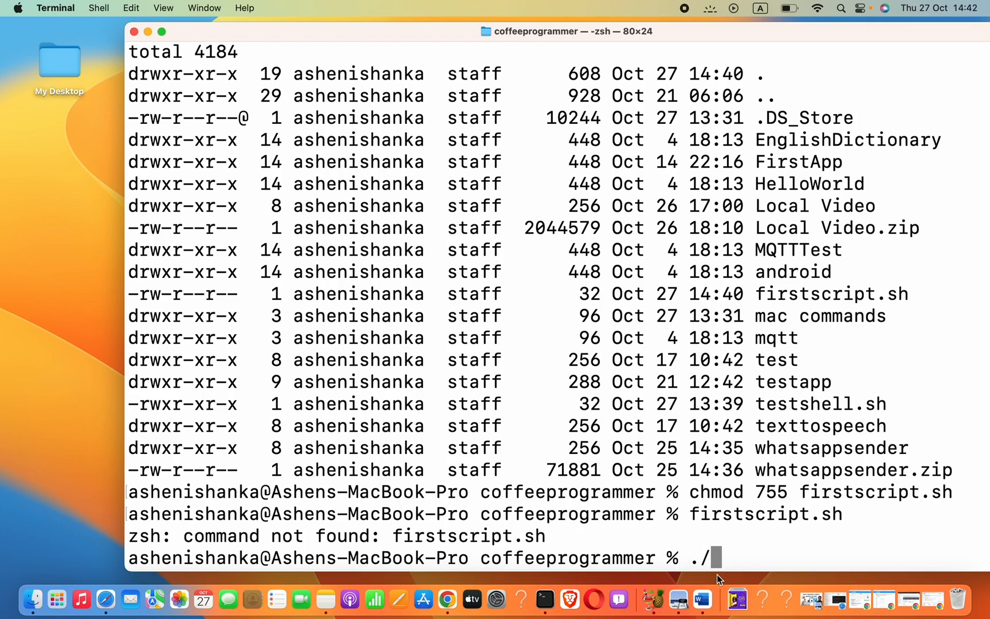
text(firsts)
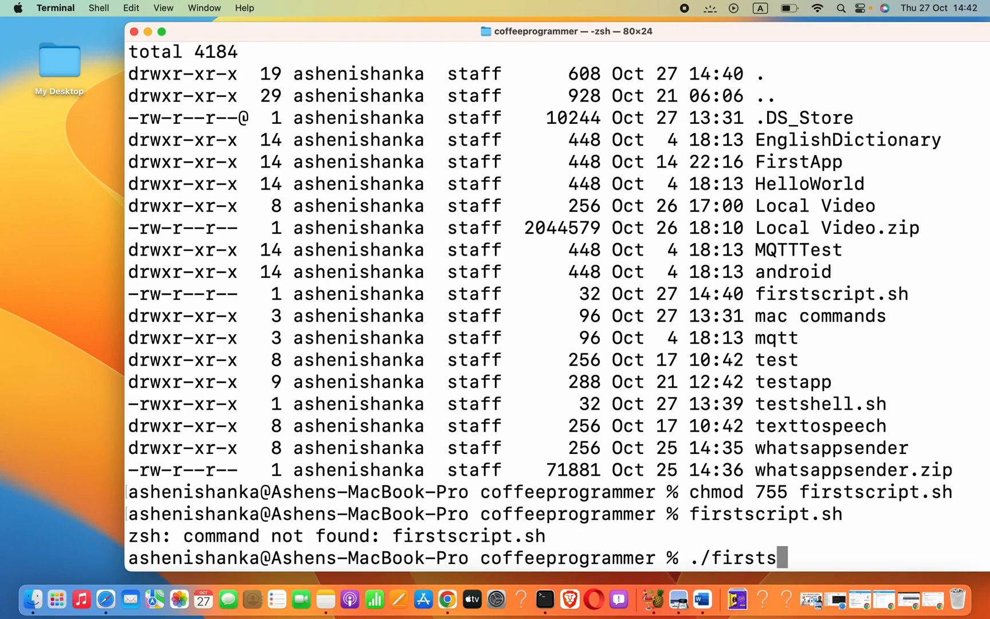
text(cript.sh)
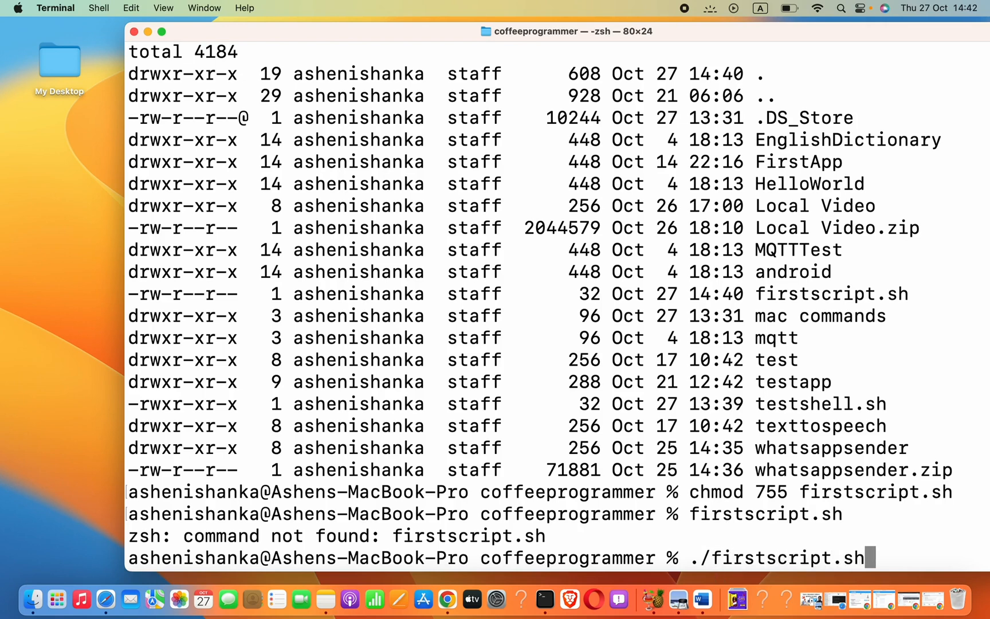
key(Return)
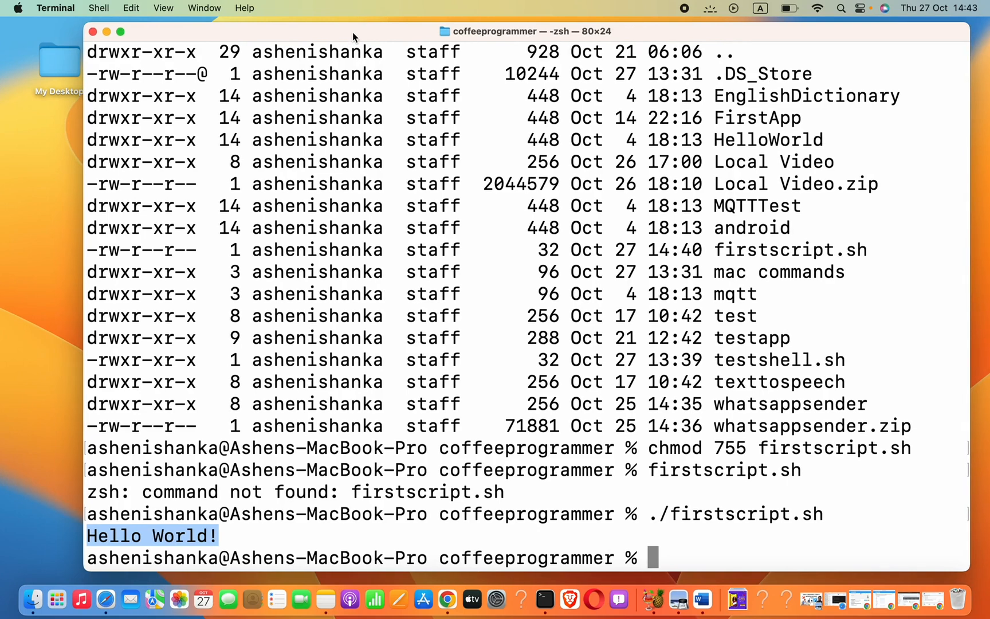
mouse_move(409, 4)
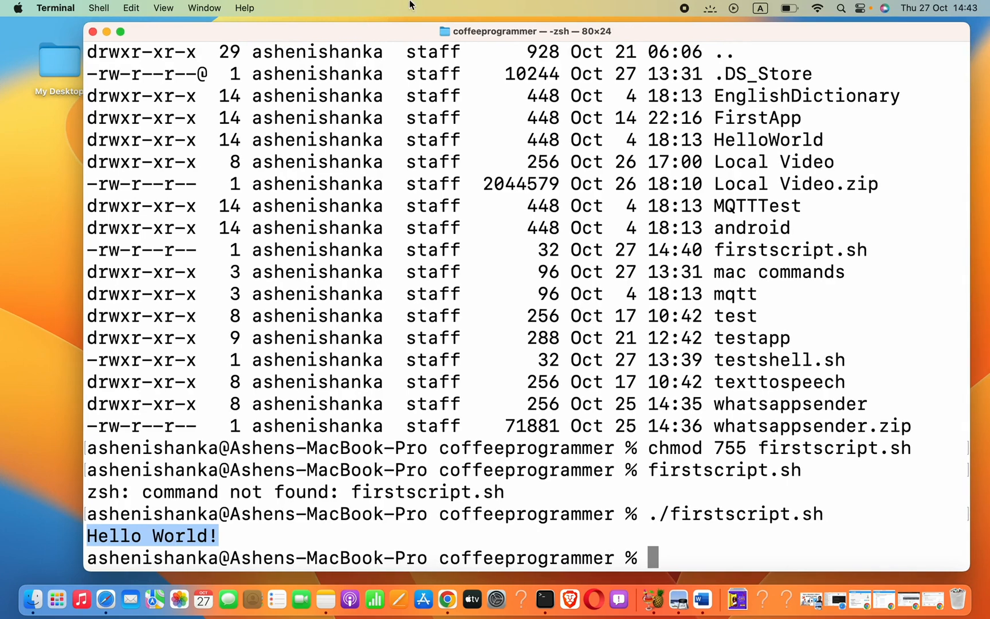